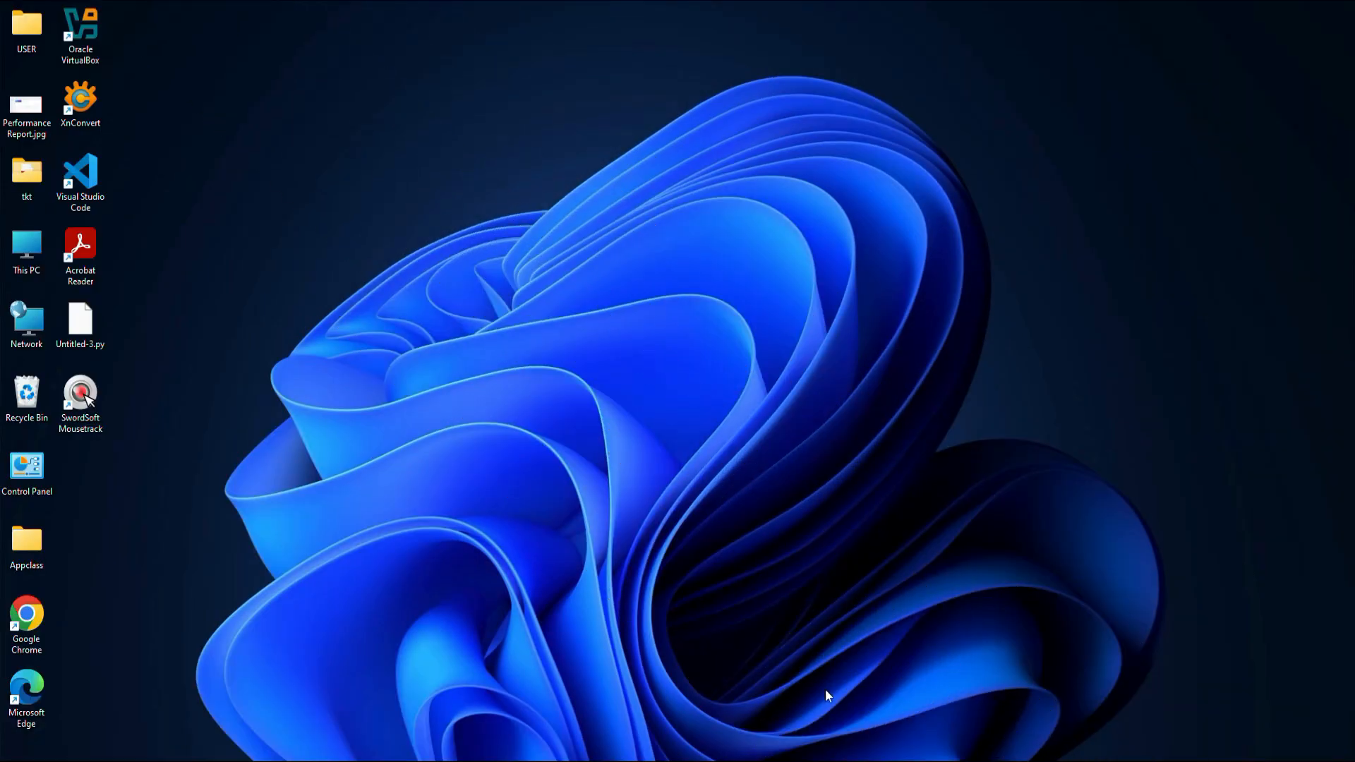
mouse_move(745, 613)
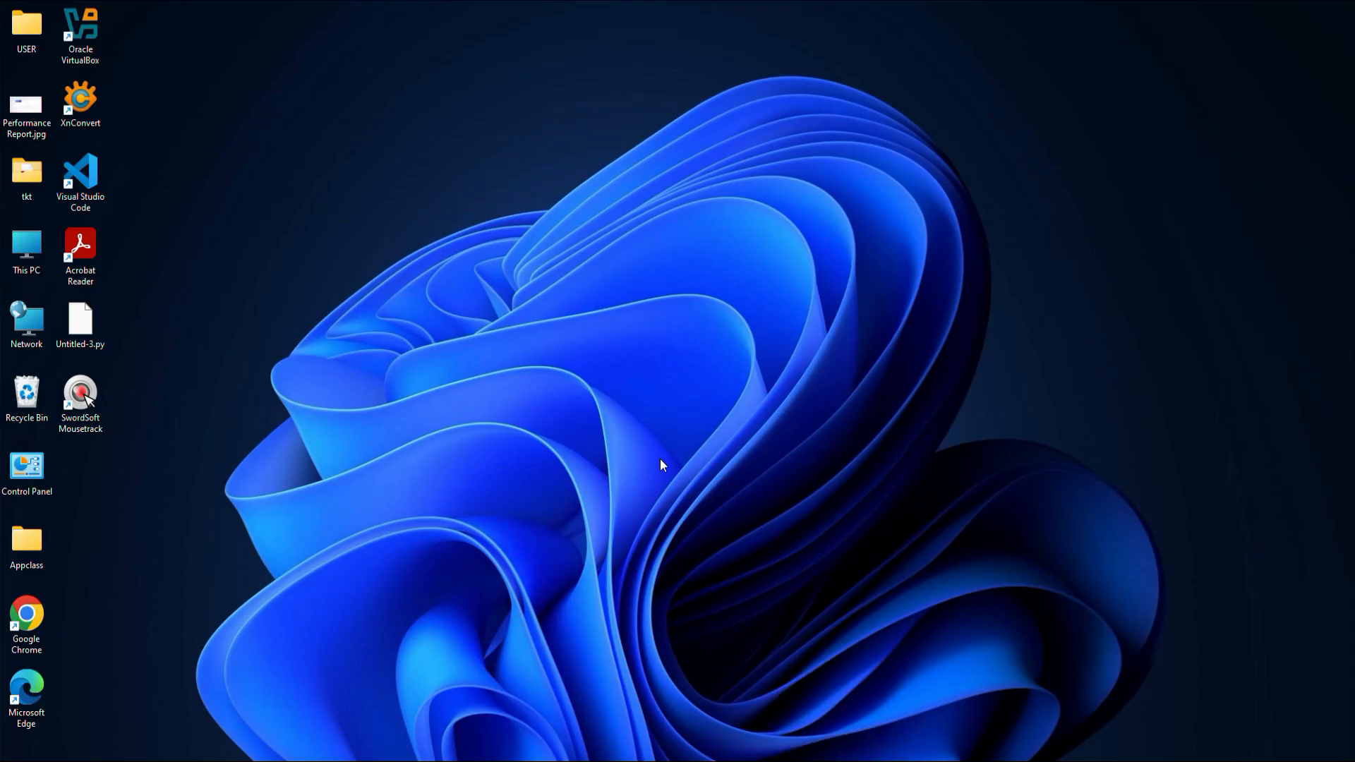
mouse_move(771, 649)
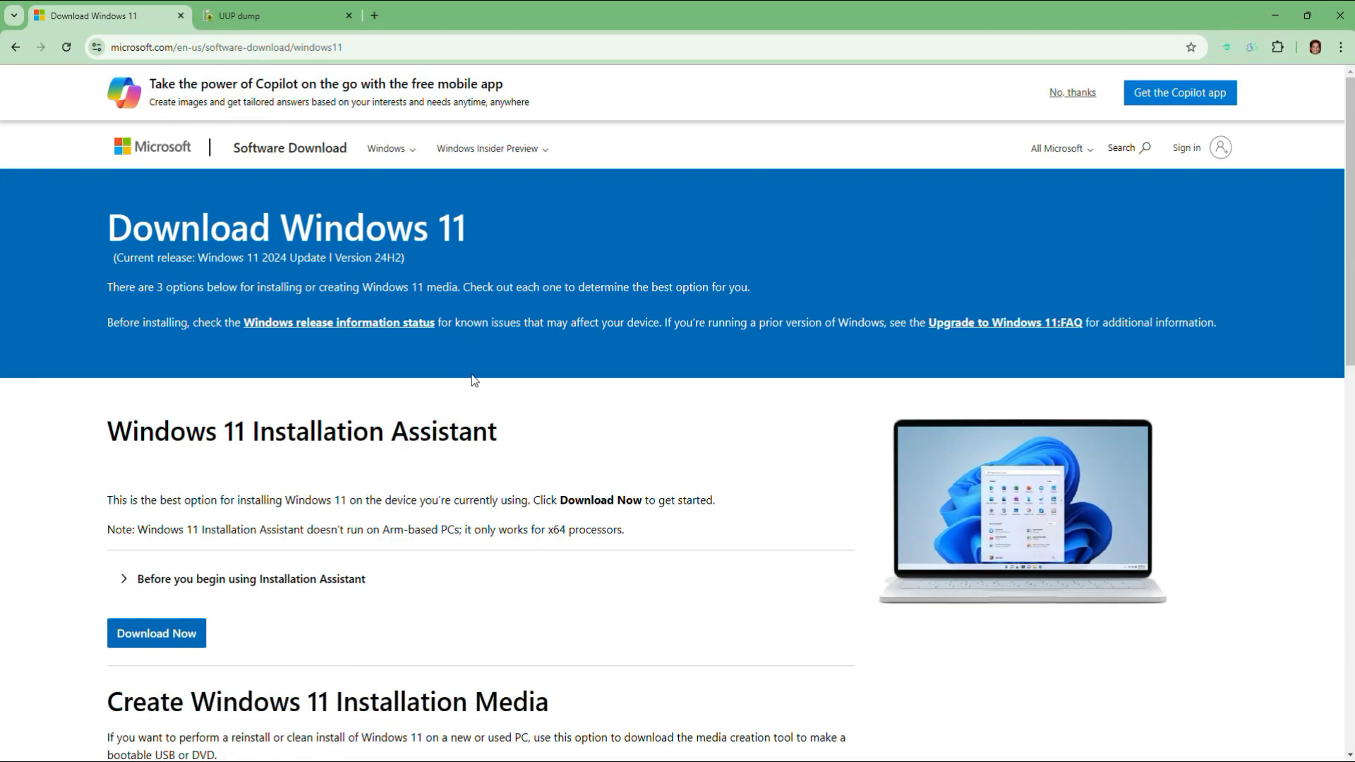
mouse_move(168, 273)
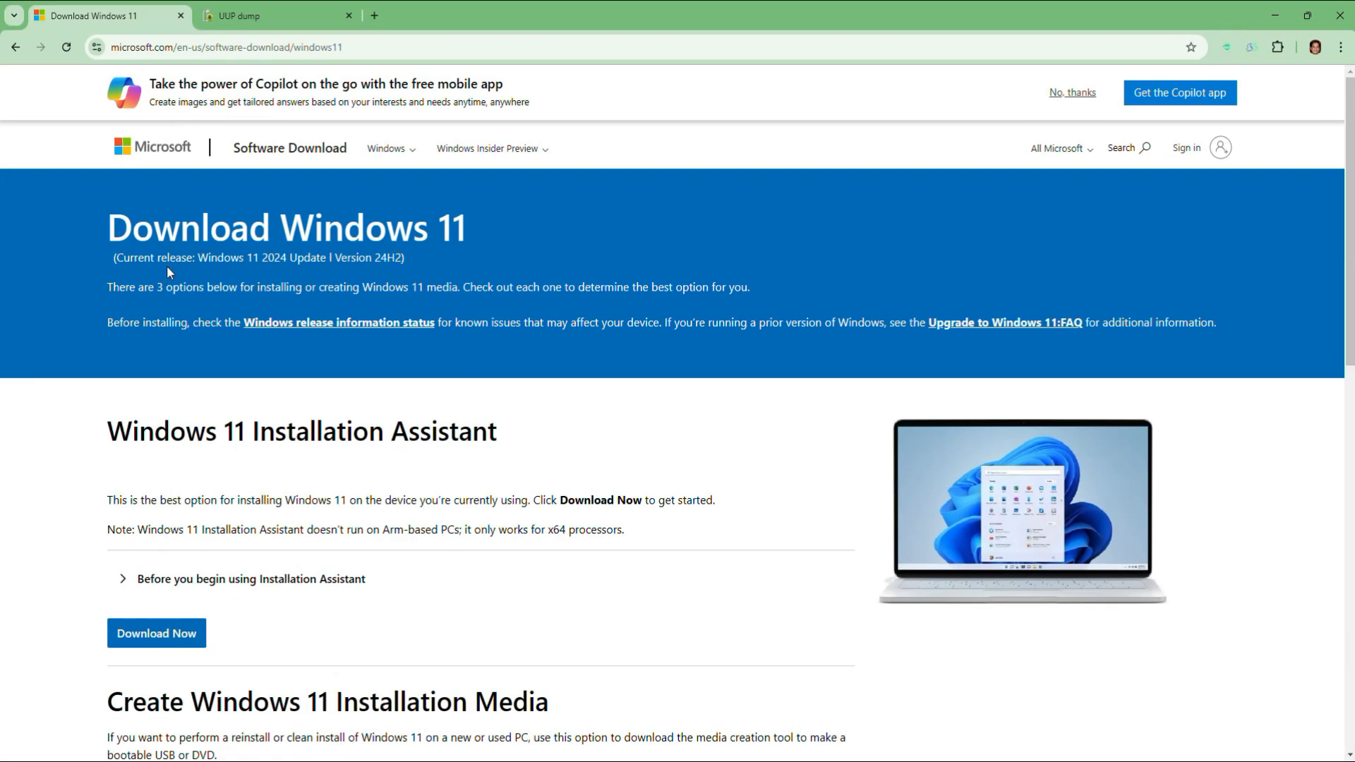
mouse_move(610, 521)
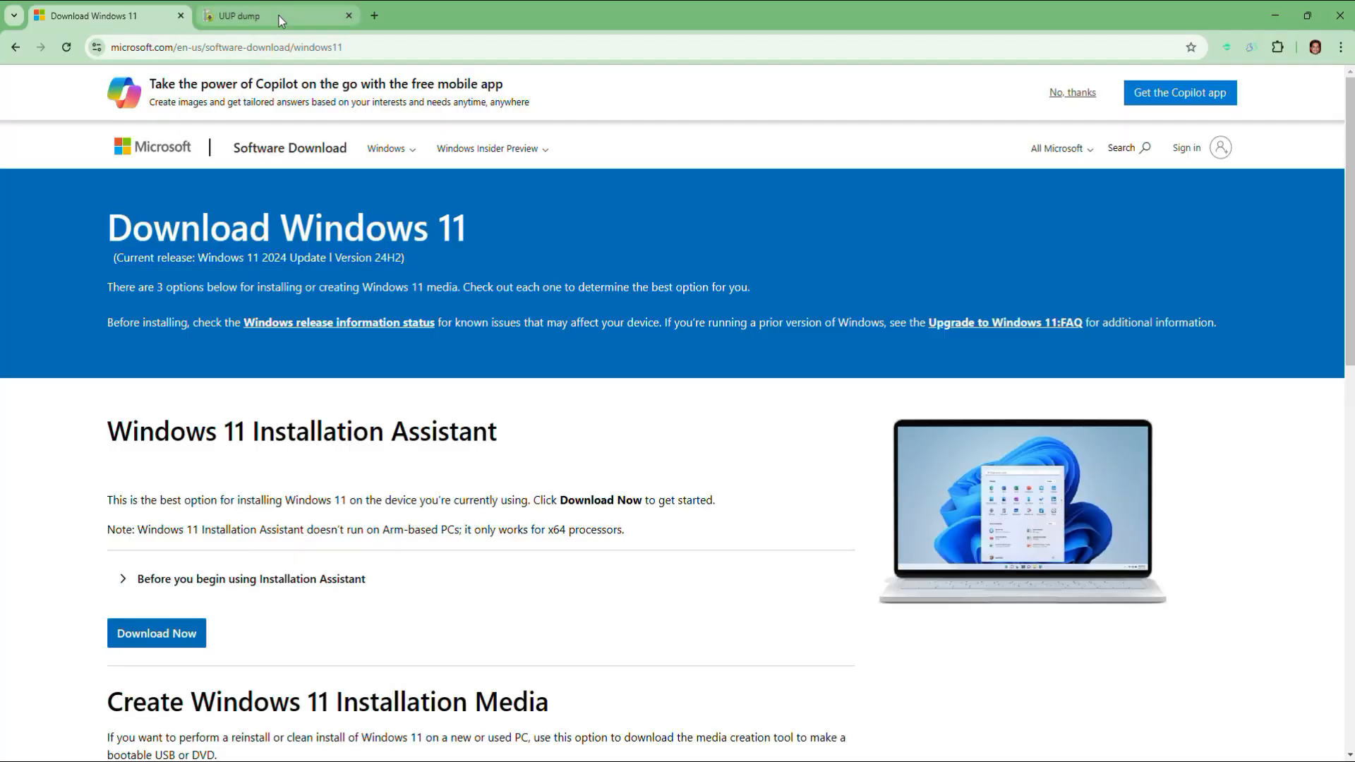
Step: Switch to the uupdump.net tab and scroll down toward the recently added builds
click(248, 15)
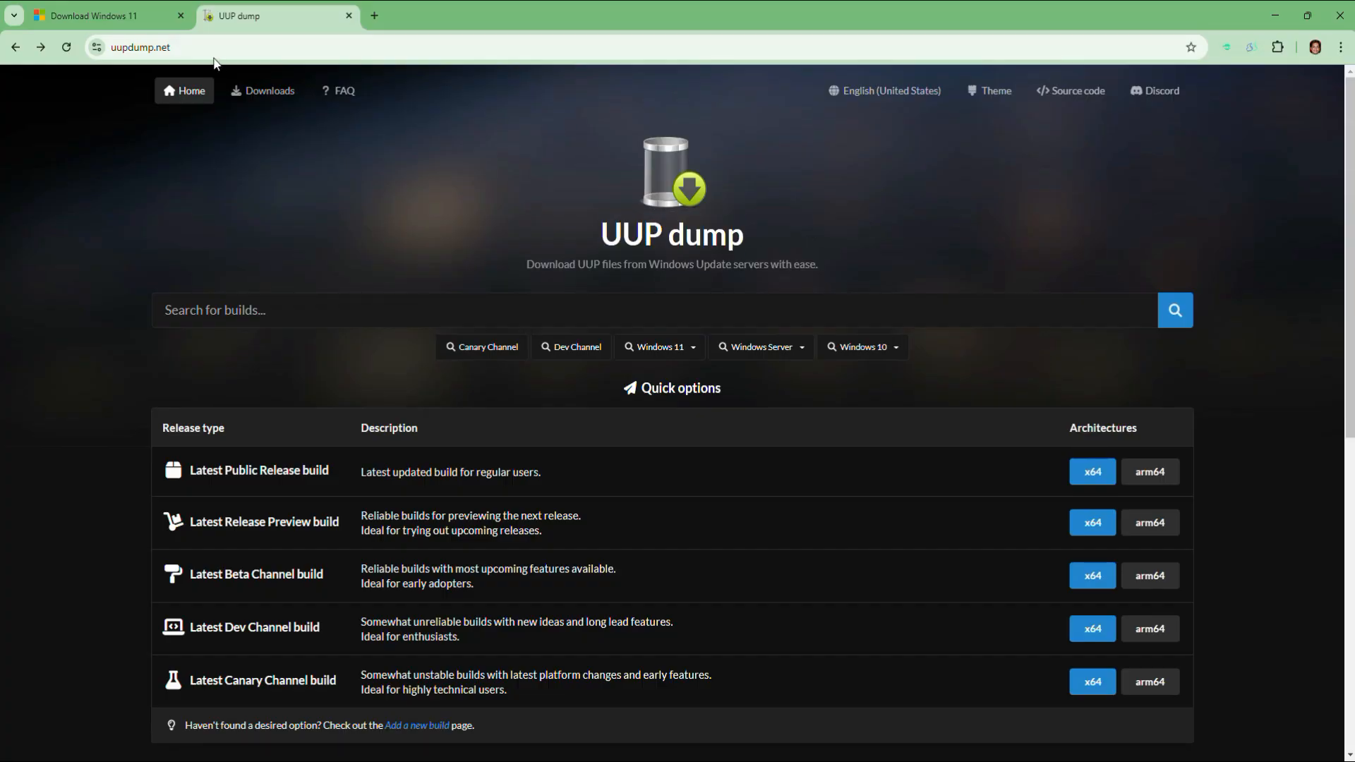
mouse_move(340, 174)
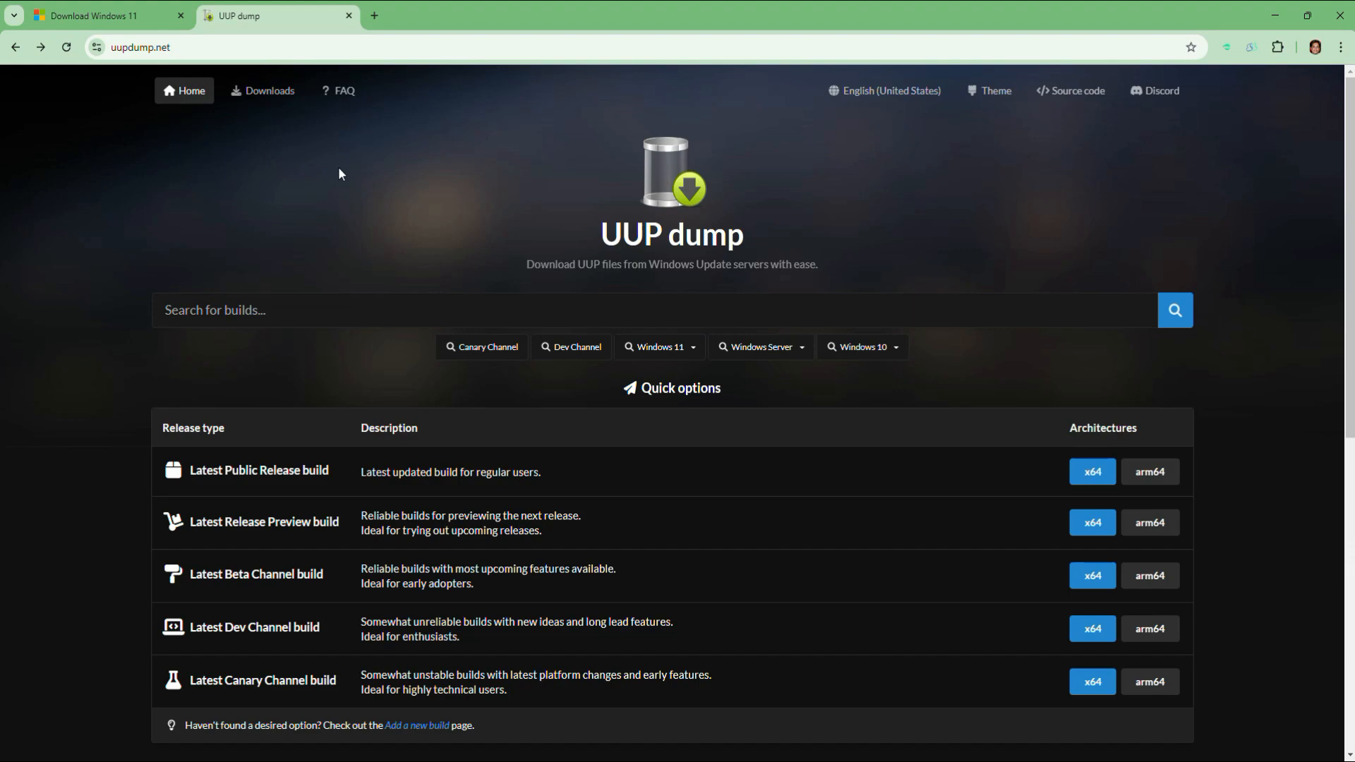
mouse_move(357, 188)
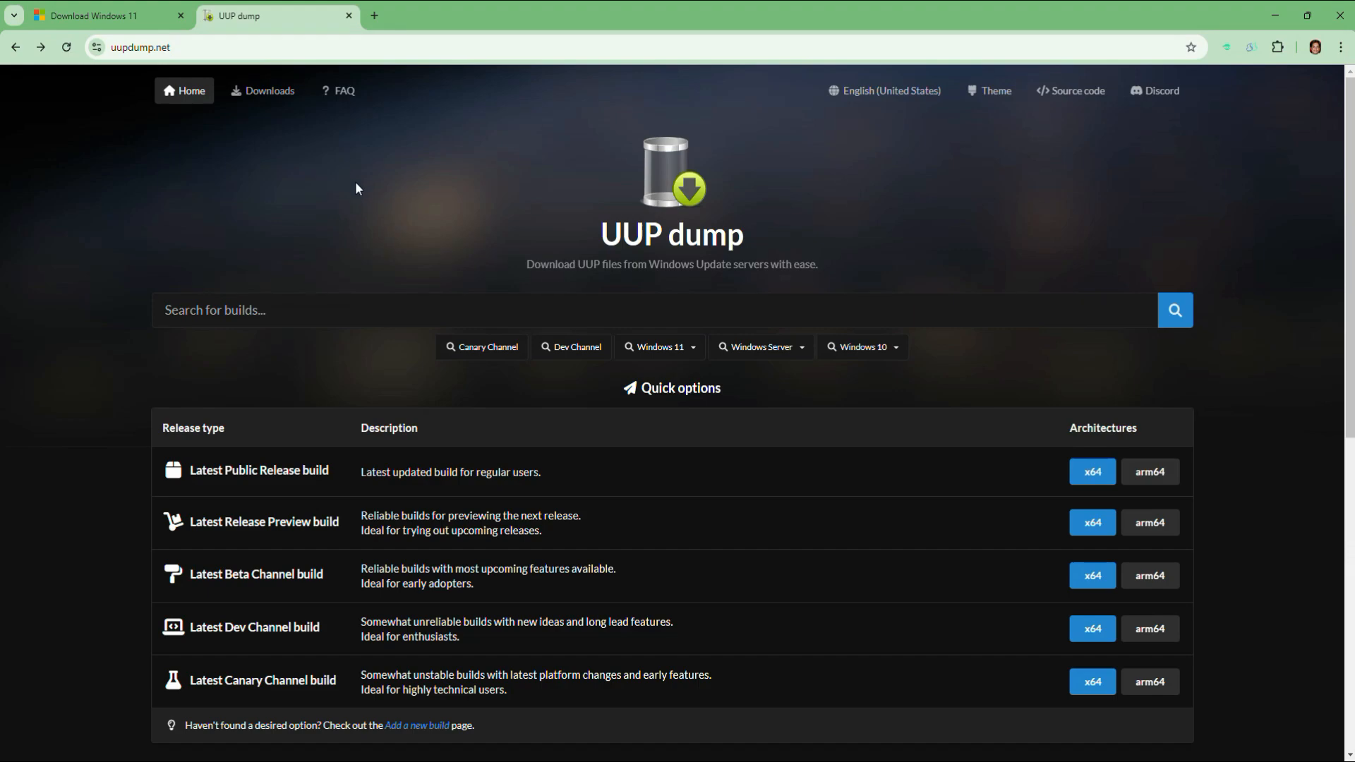
mouse_move(373, 248)
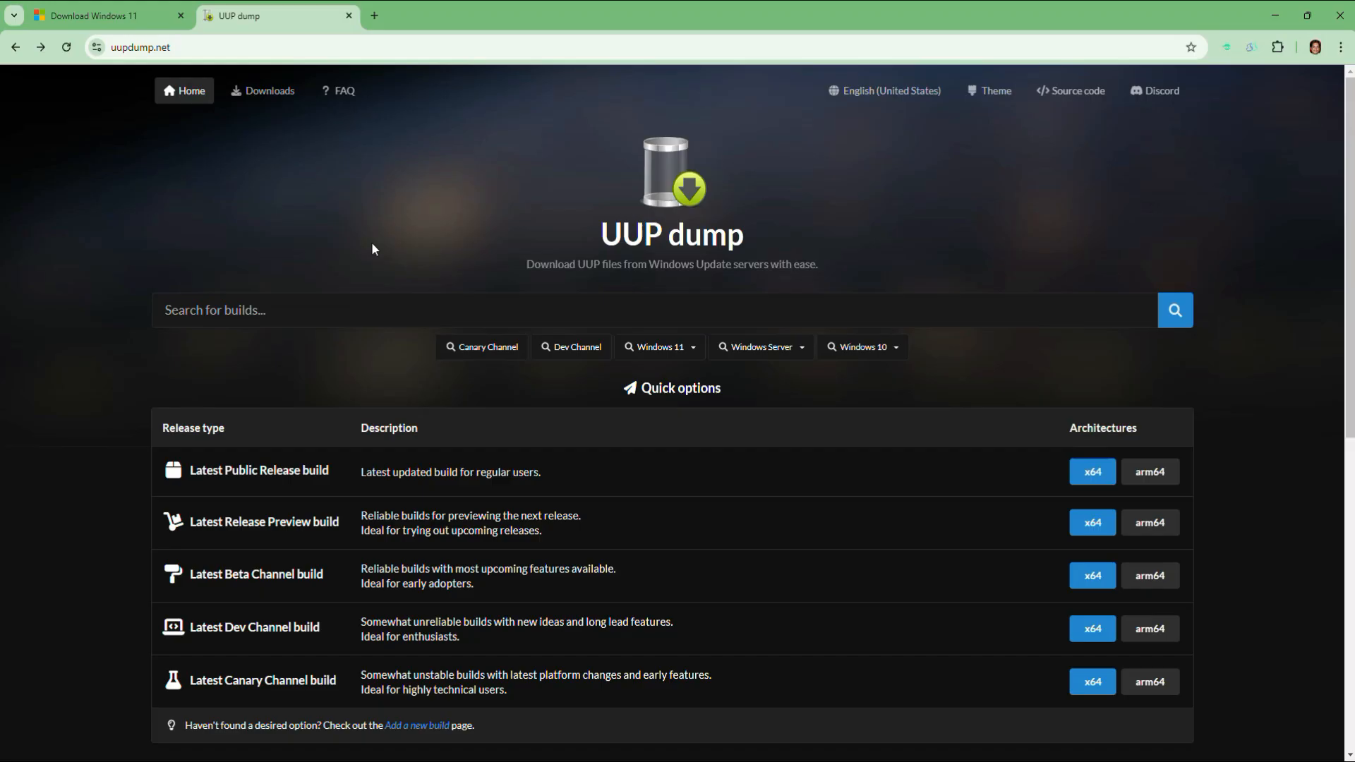
mouse_move(451, 220)
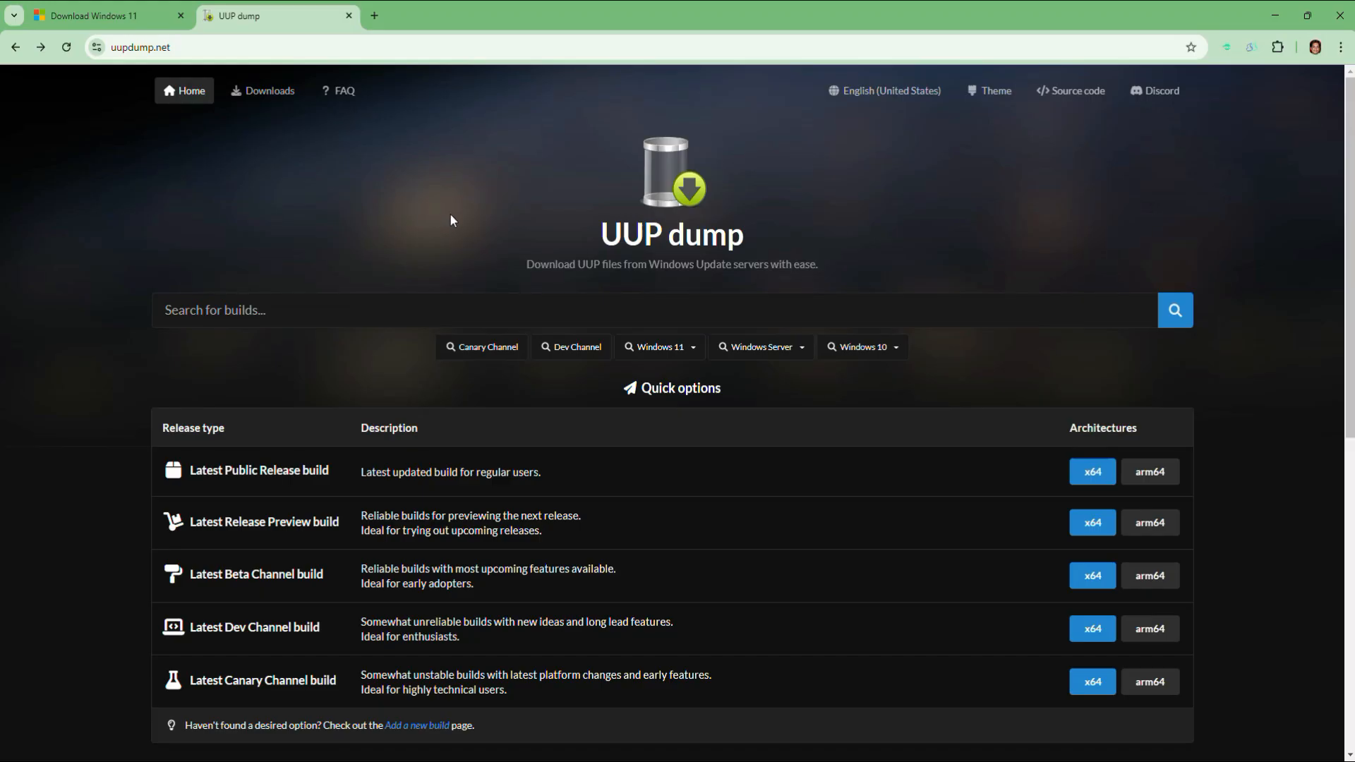
scroll(down, 3)
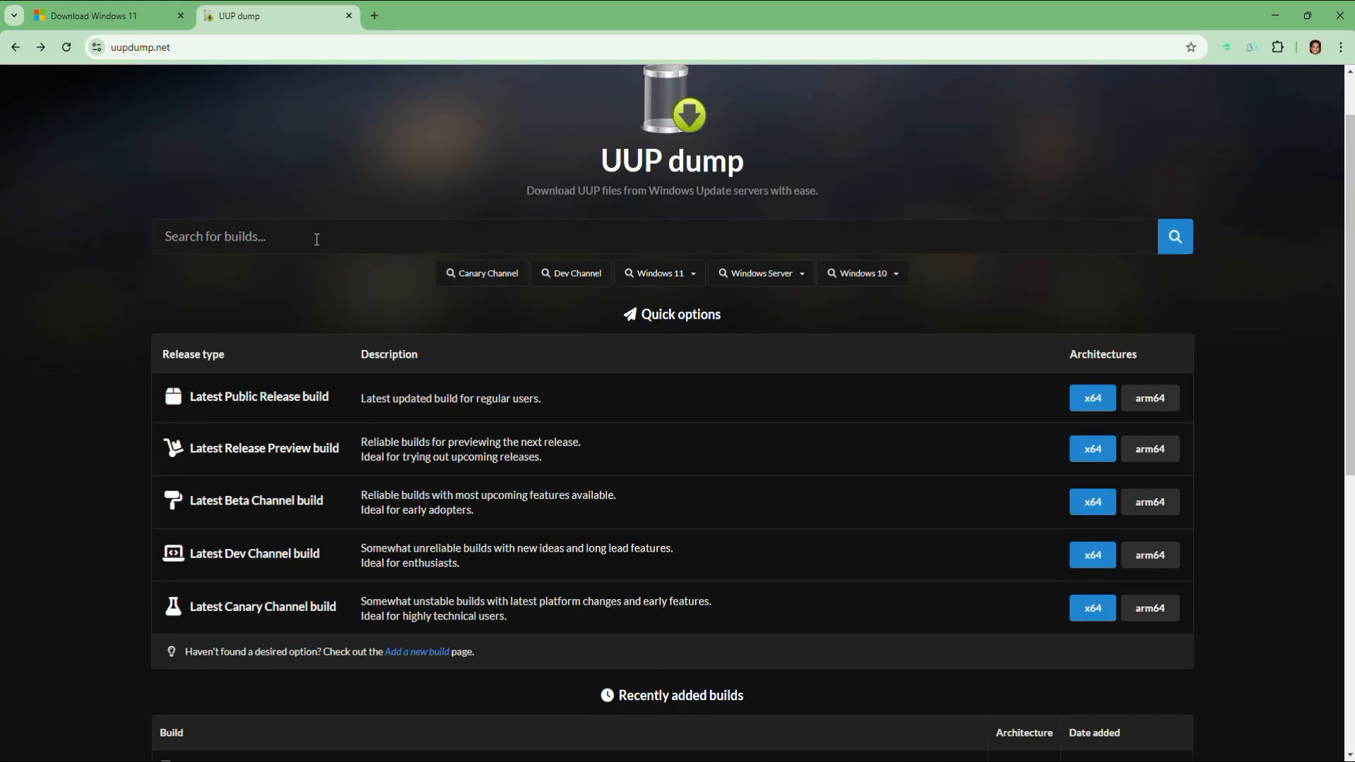
mouse_move(409, 302)
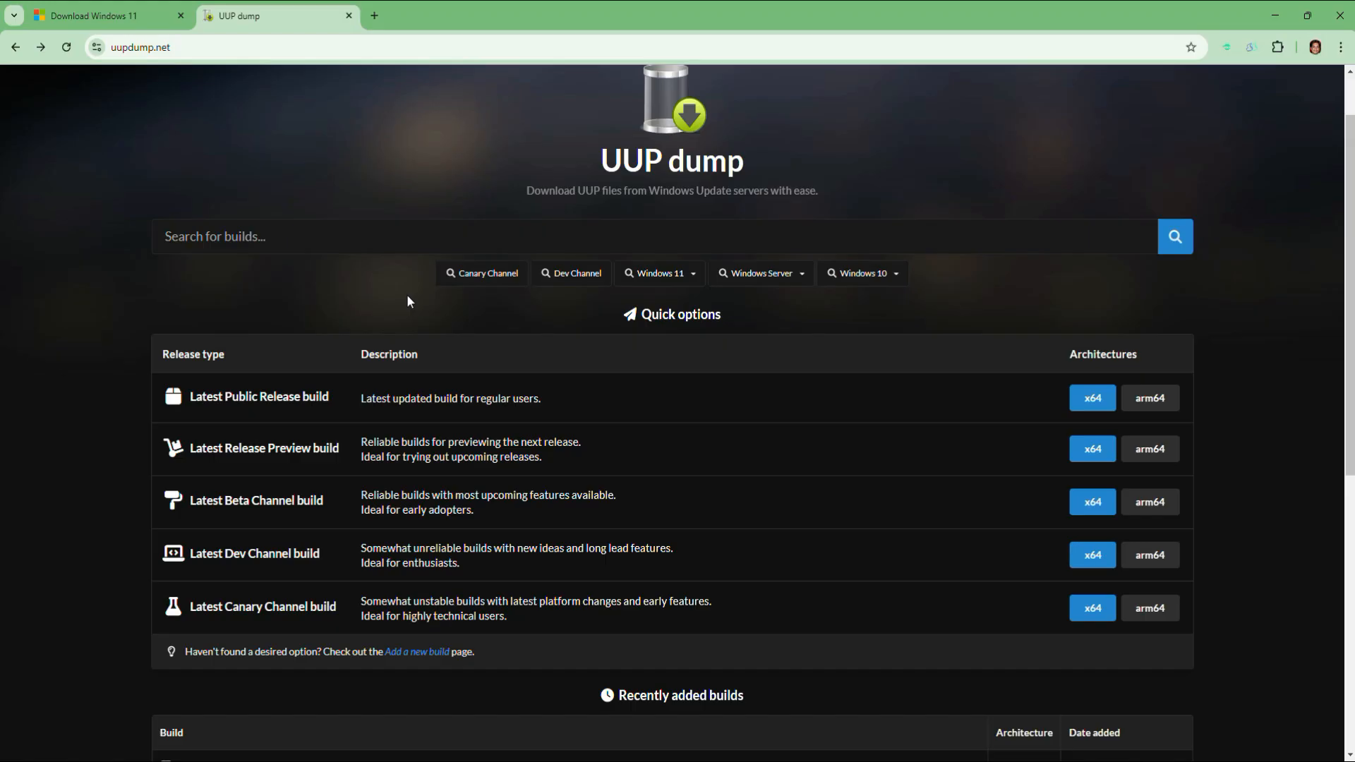
mouse_move(876, 279)
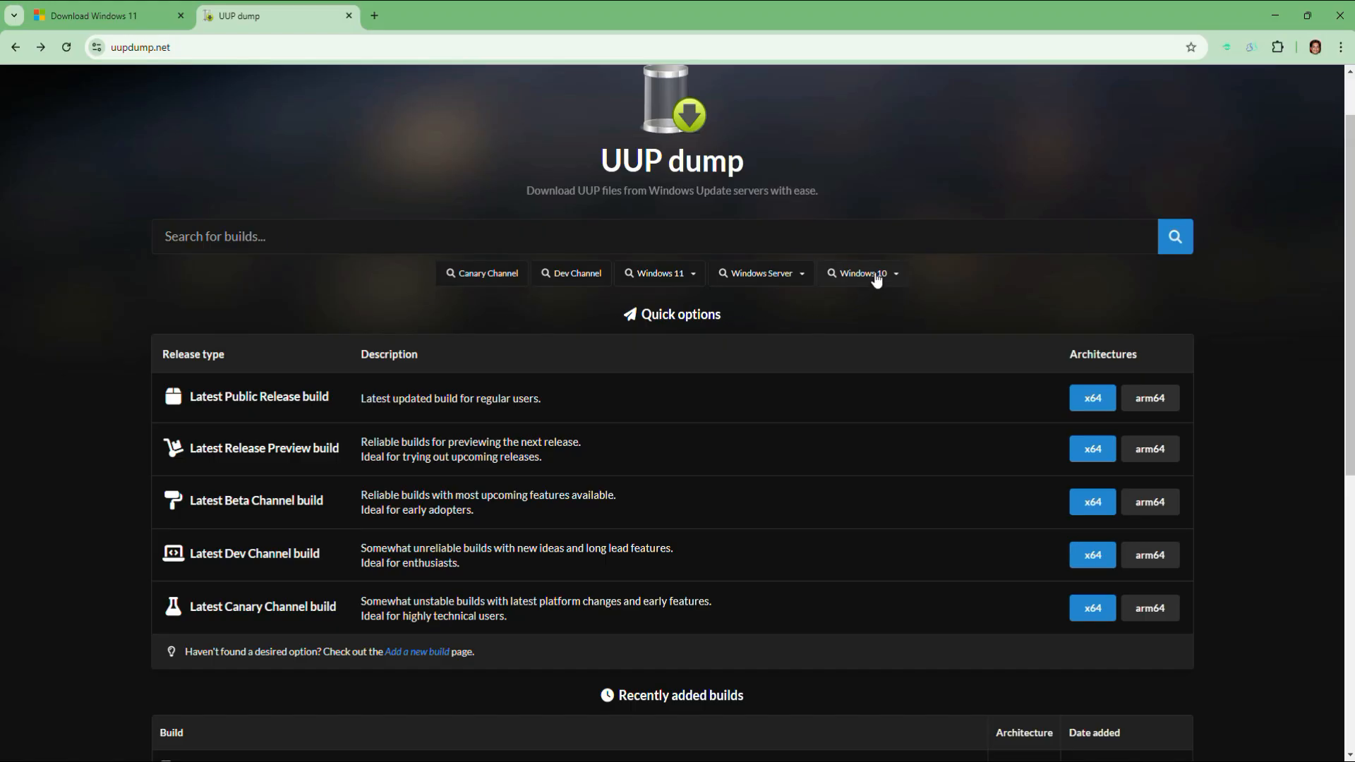
mouse_move(702, 283)
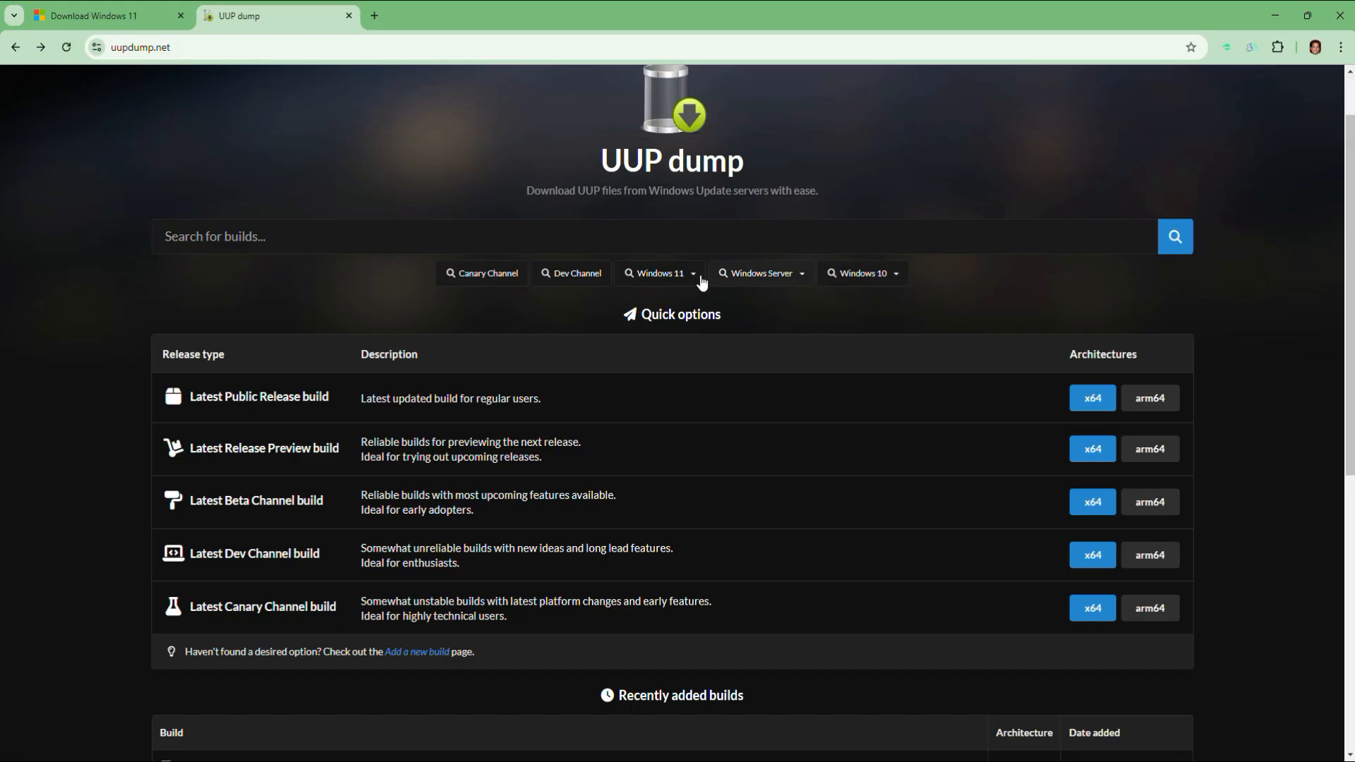
mouse_move(582, 280)
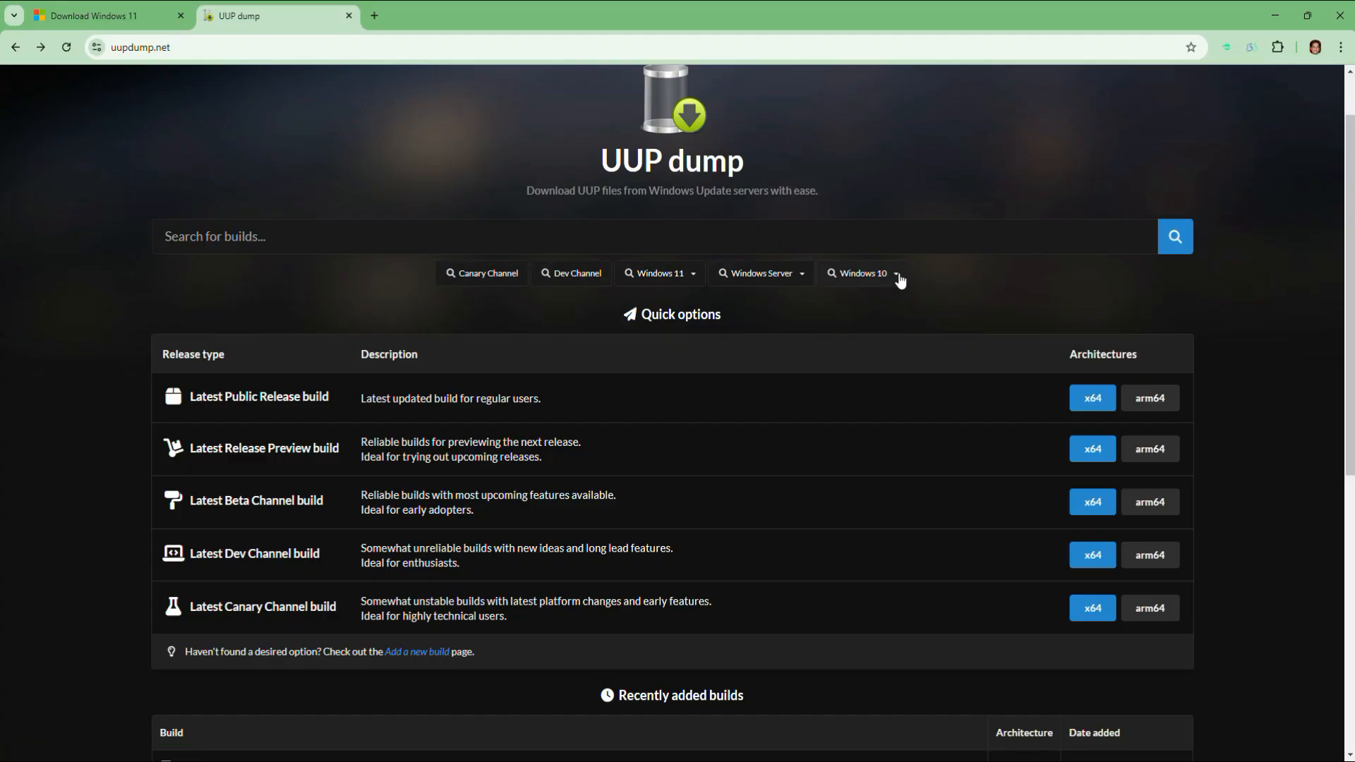
click(895, 273)
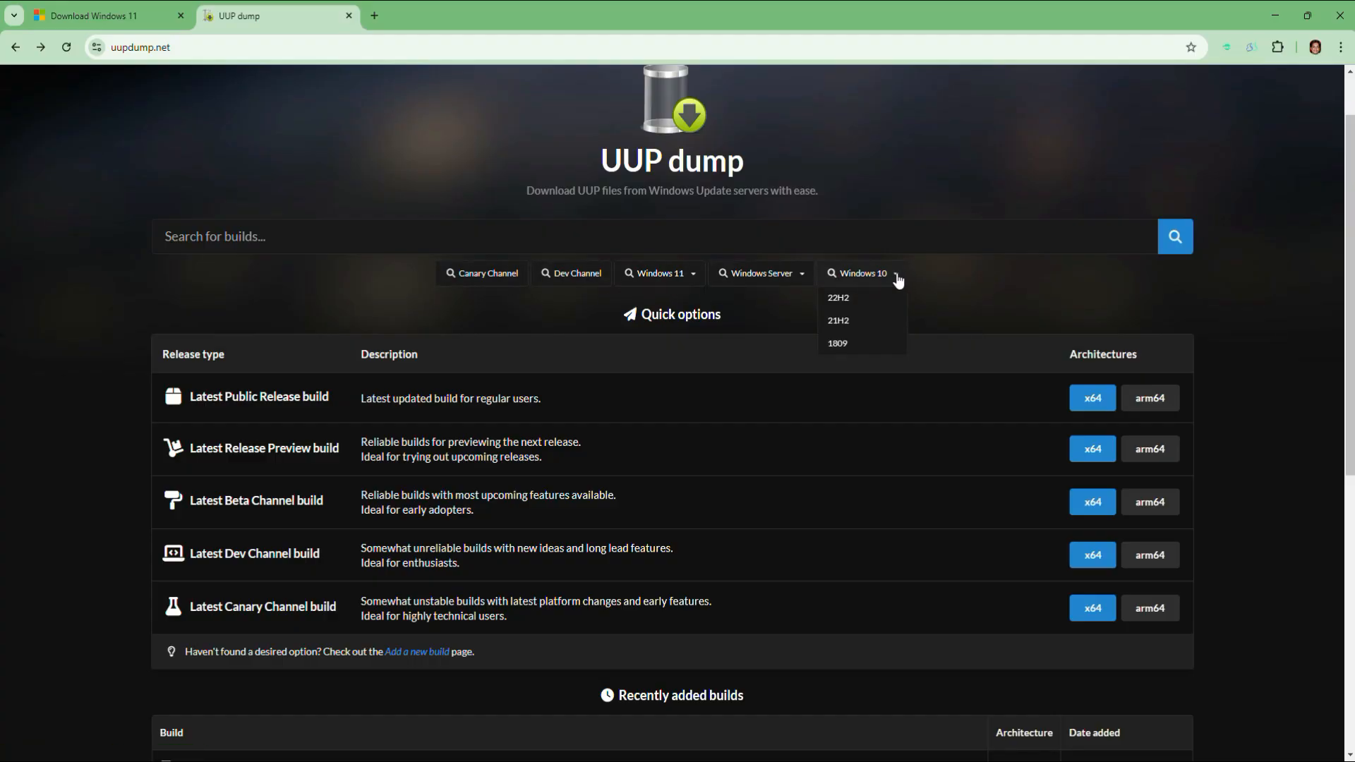
mouse_move(846, 320)
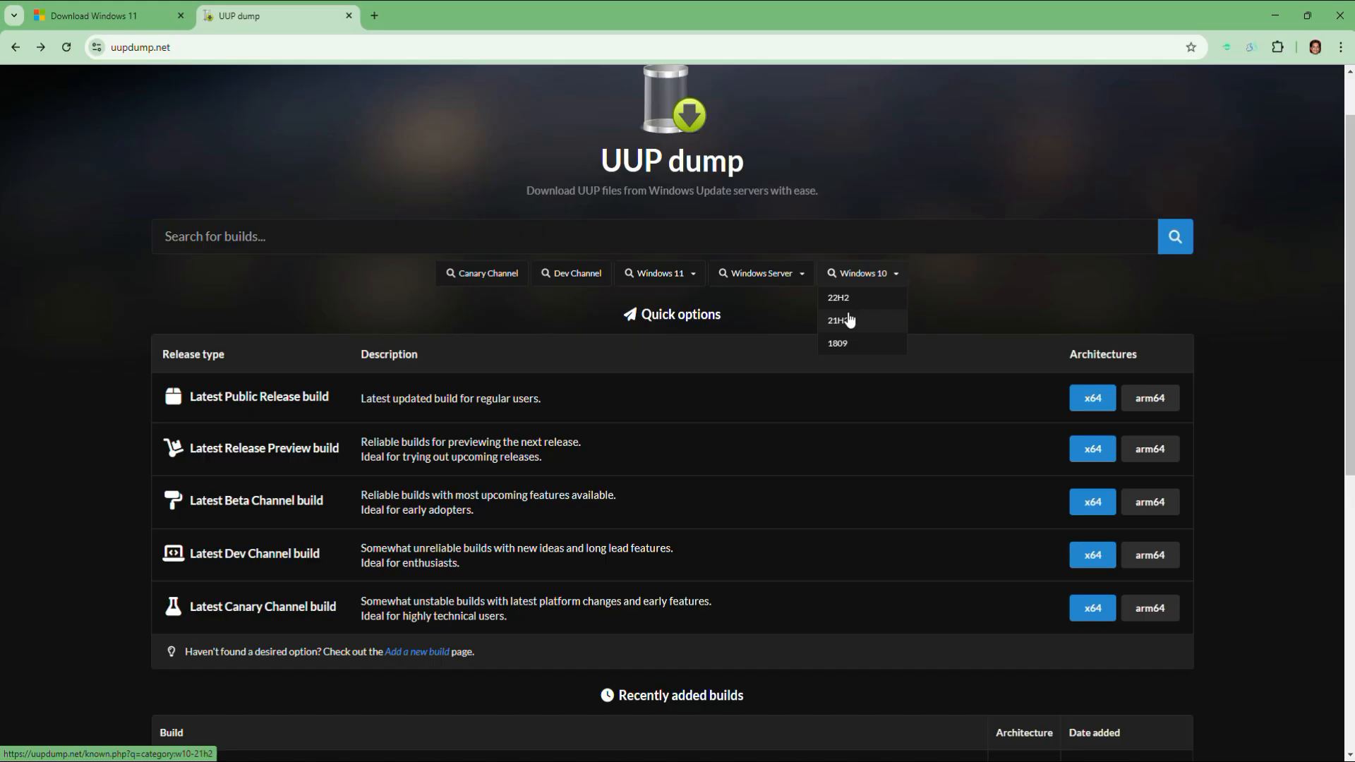
mouse_move(848, 350)
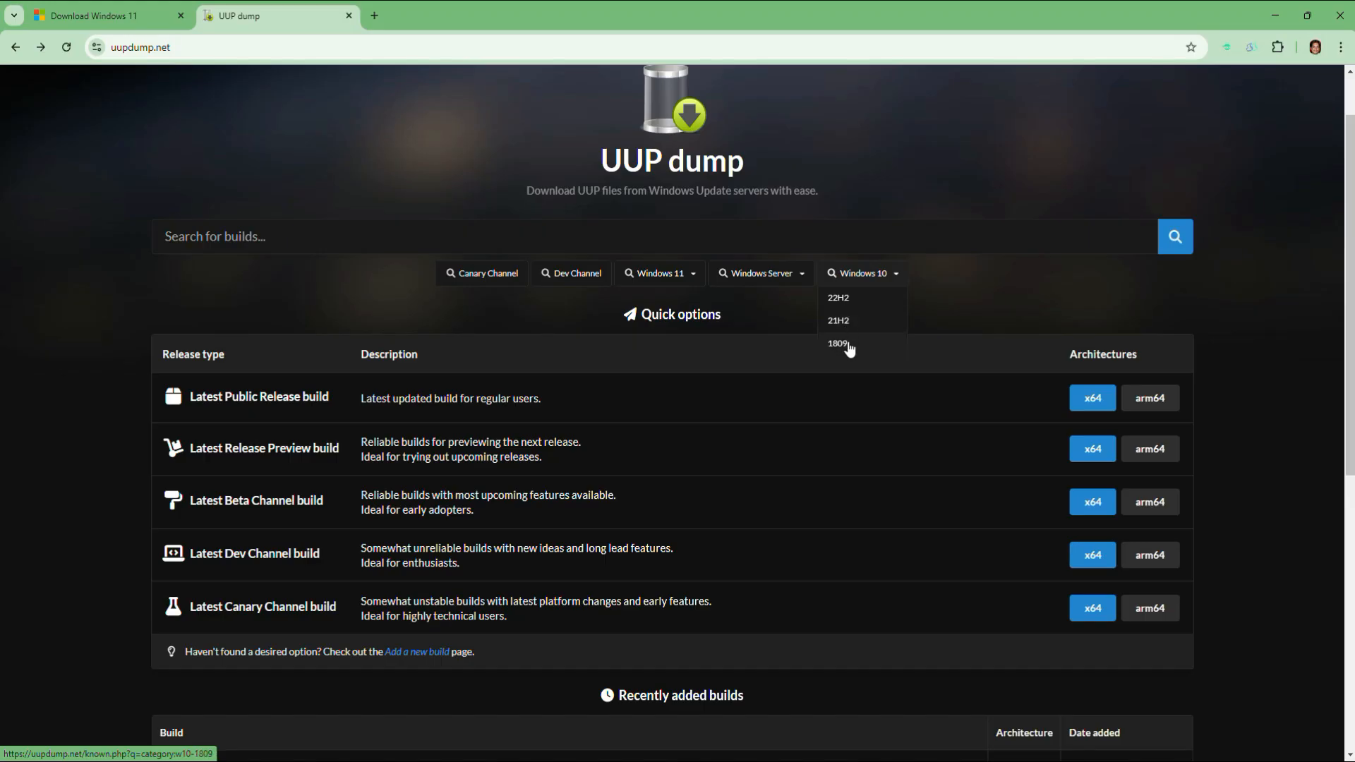
click(661, 273)
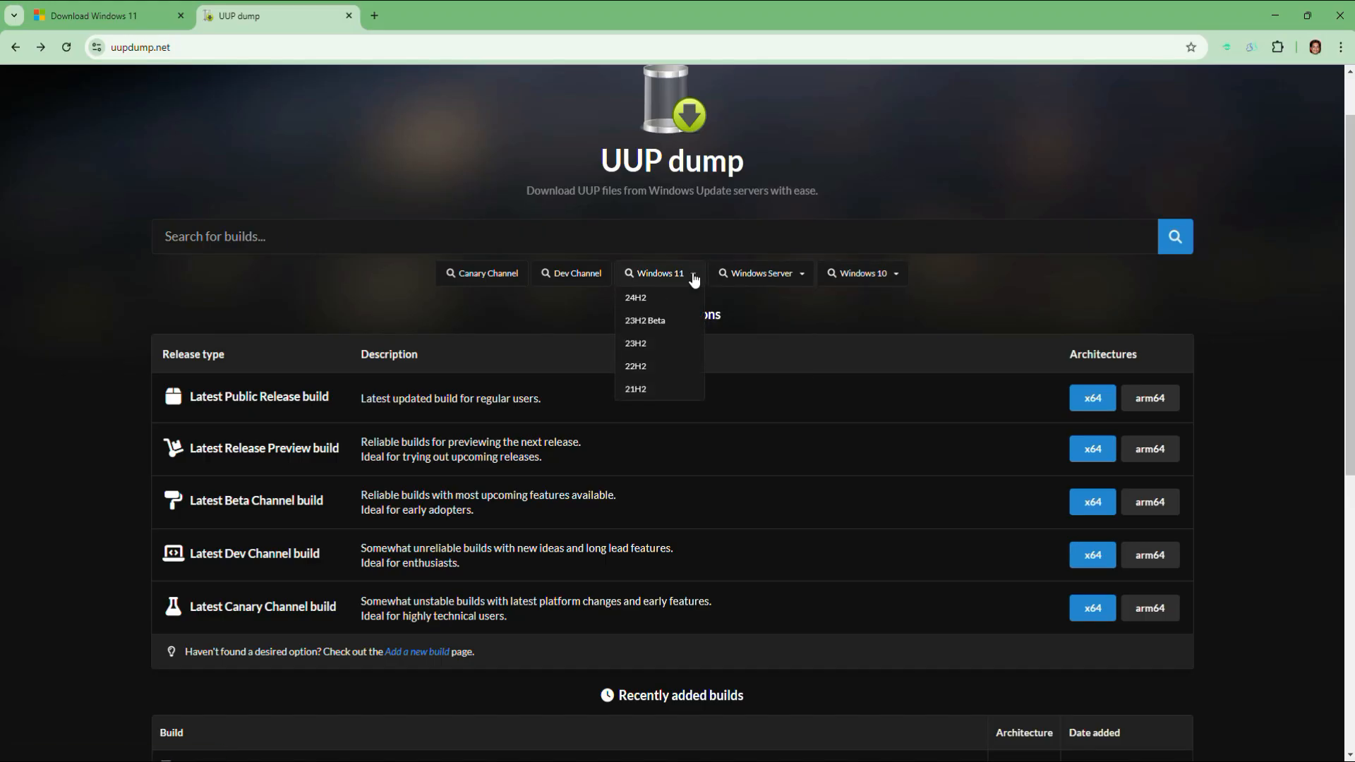
mouse_move(666, 305)
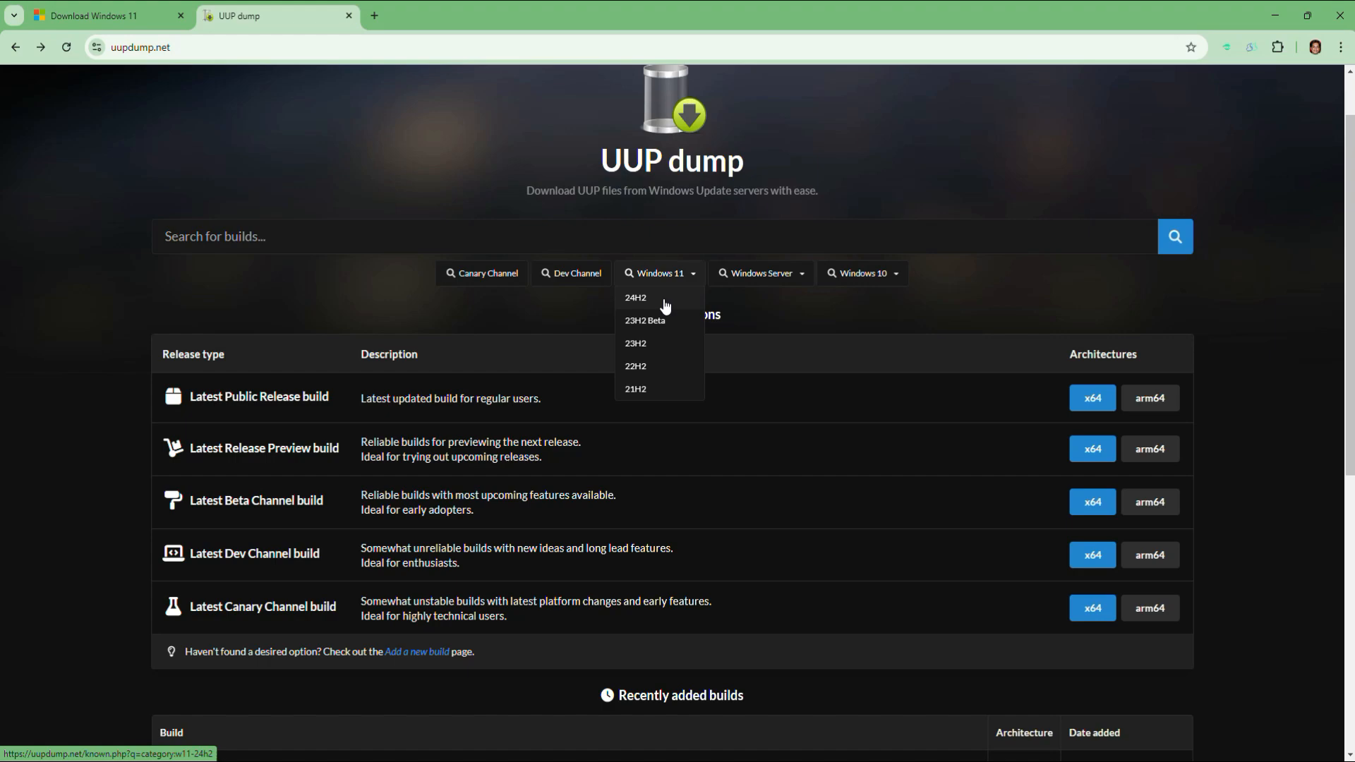
mouse_move(665, 331)
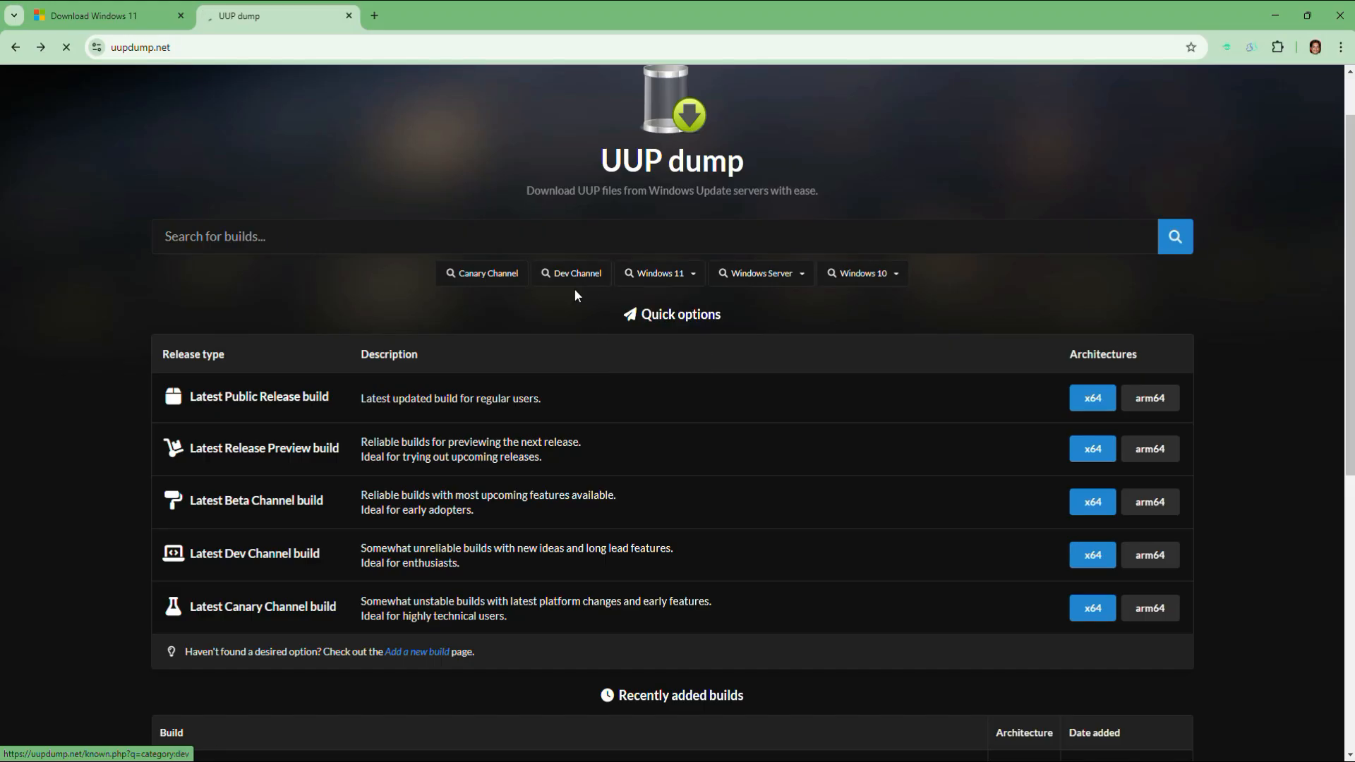
Step: Filter the build list to show only Windows 11 version 23H2 builds
click(482, 273)
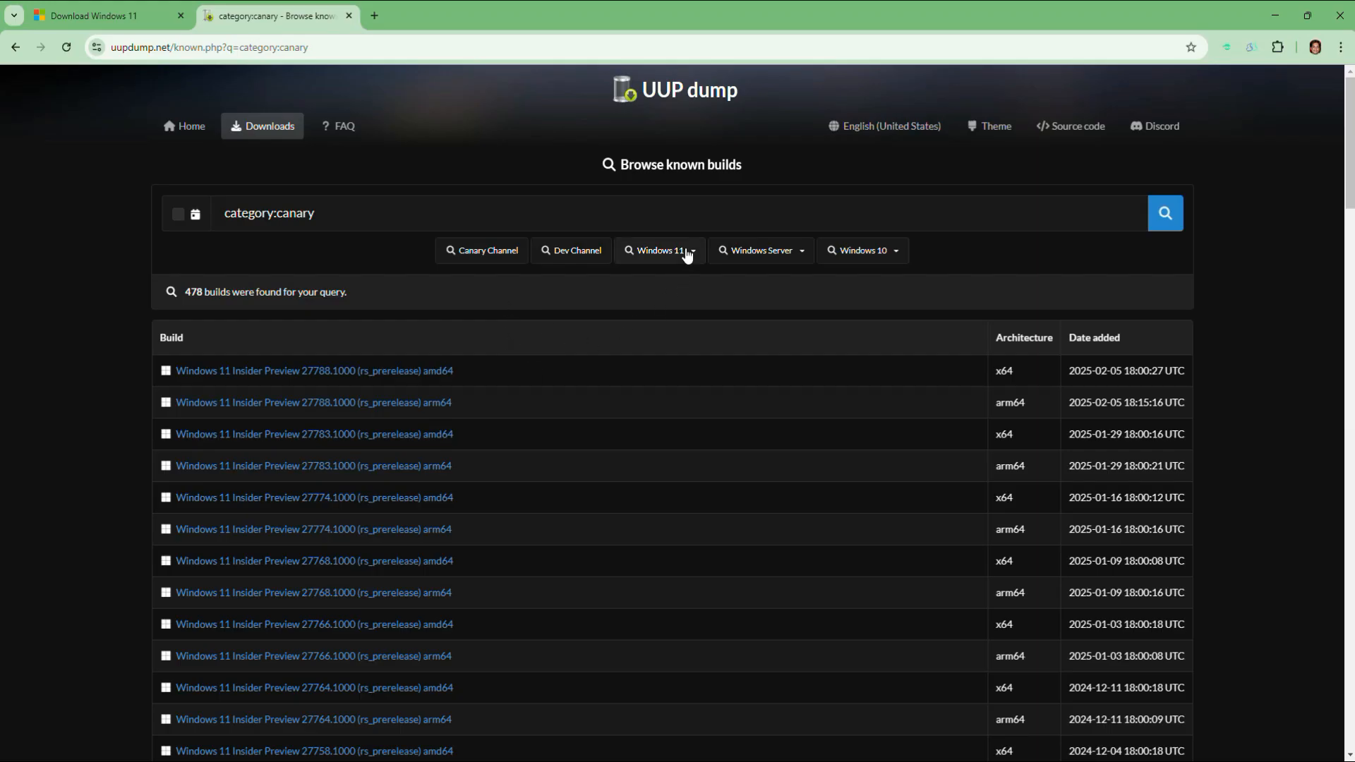
click(693, 251)
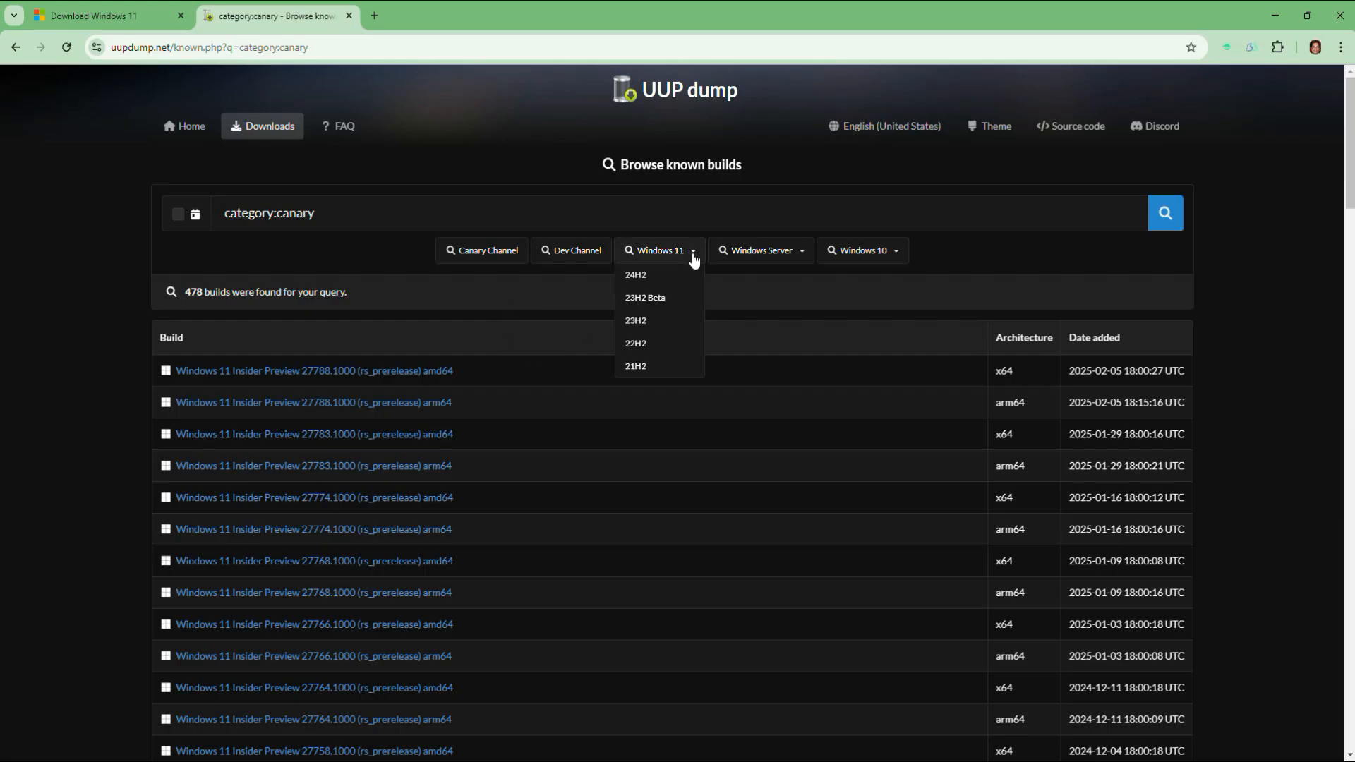
click(636, 321)
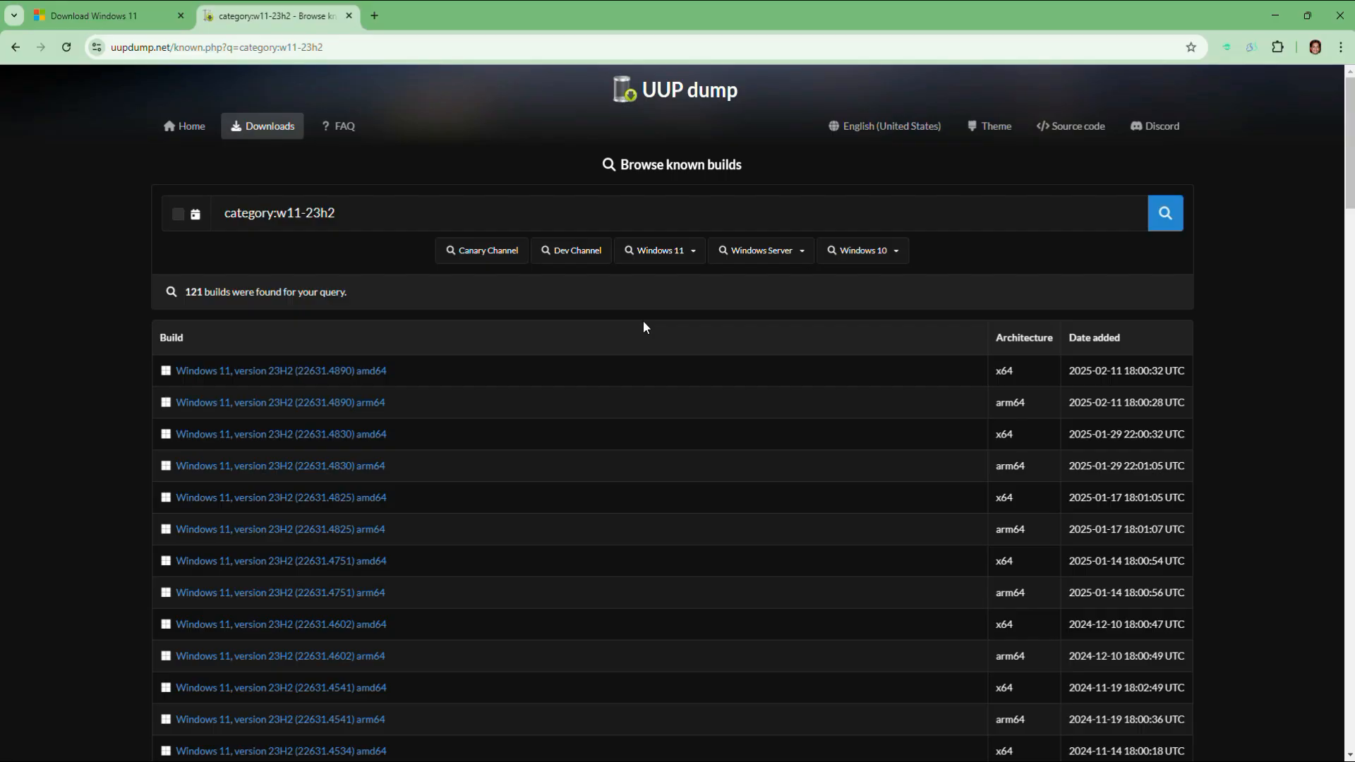
mouse_move(685, 291)
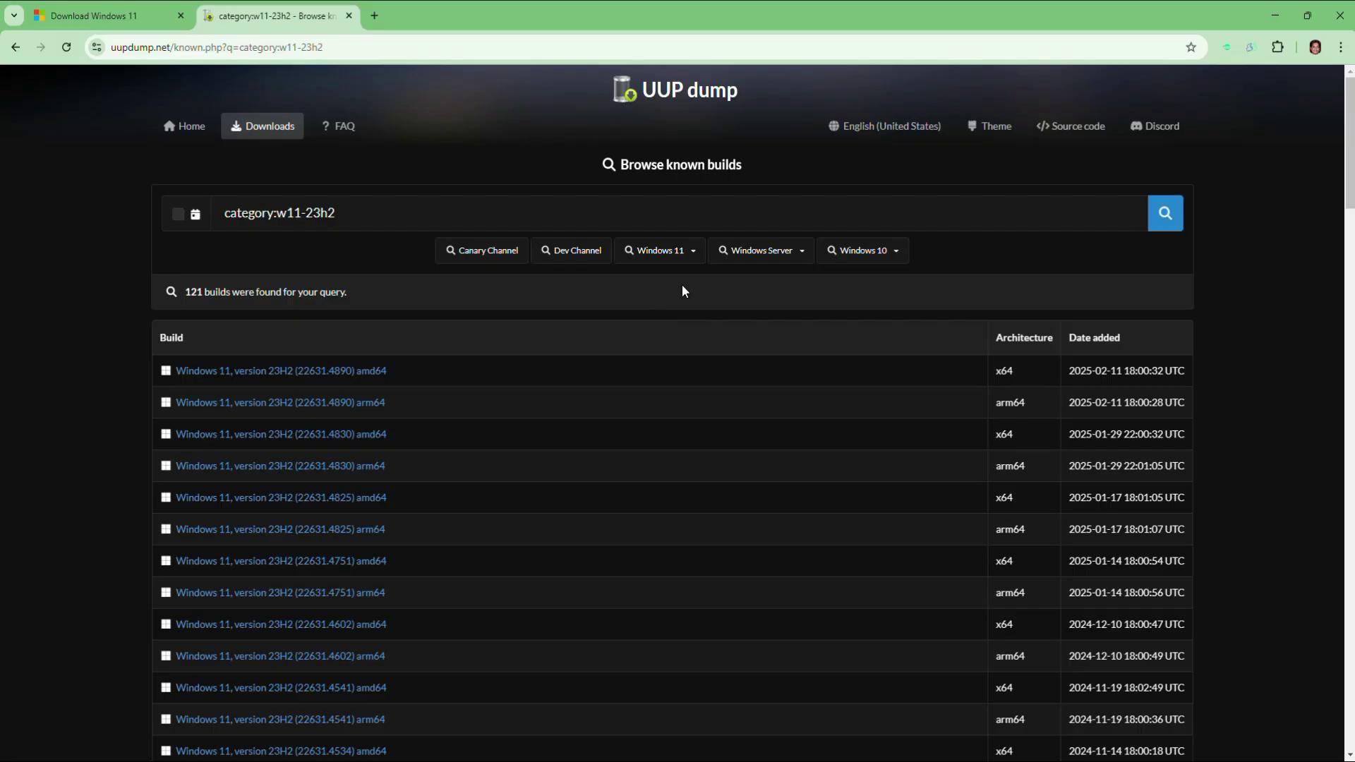
mouse_move(531, 392)
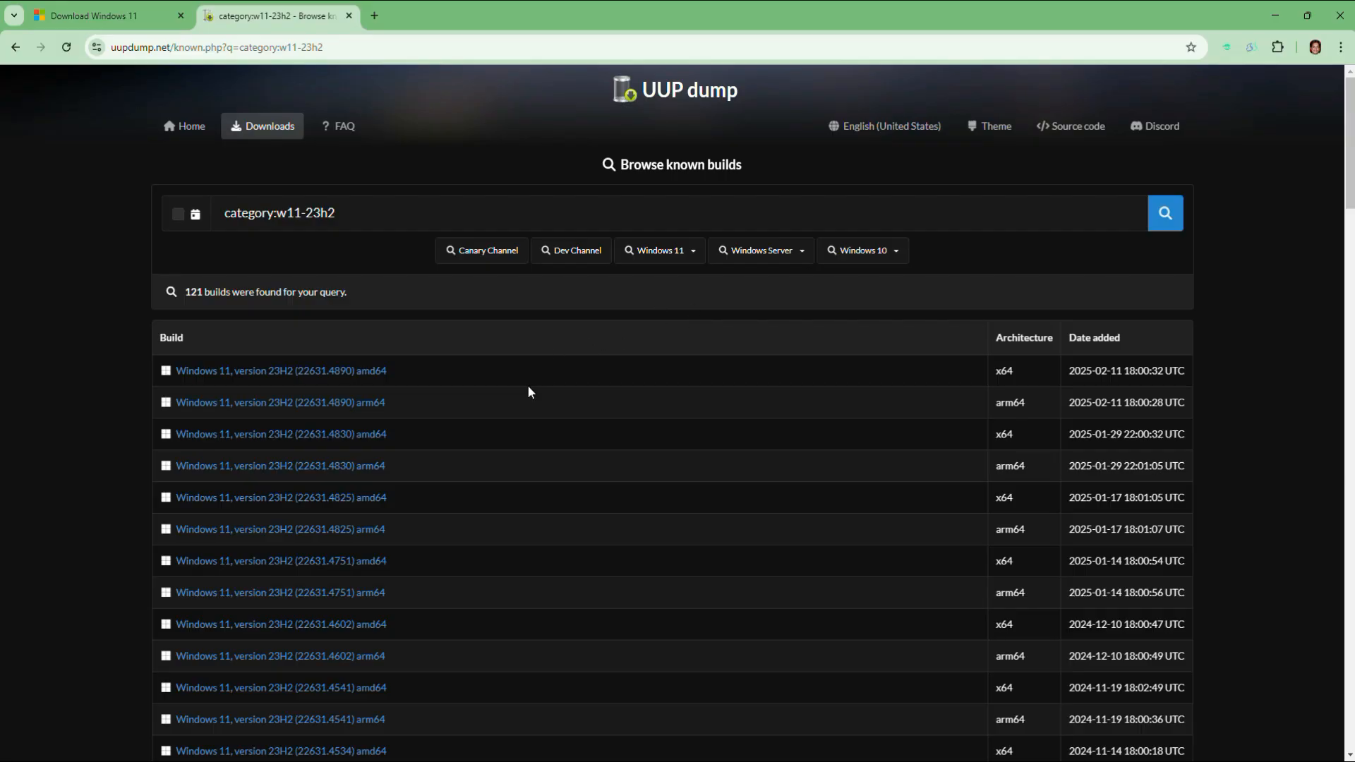
mouse_move(346, 383)
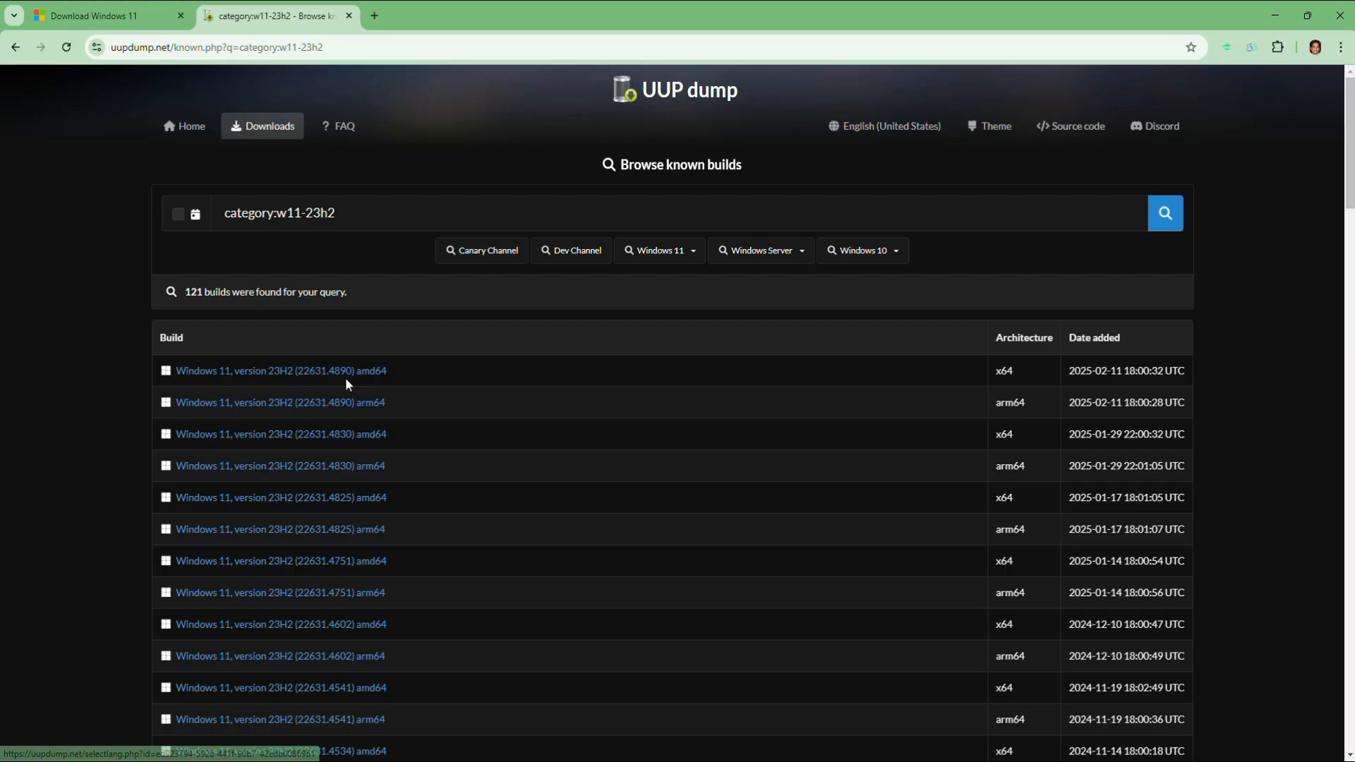
mouse_move(860, 397)
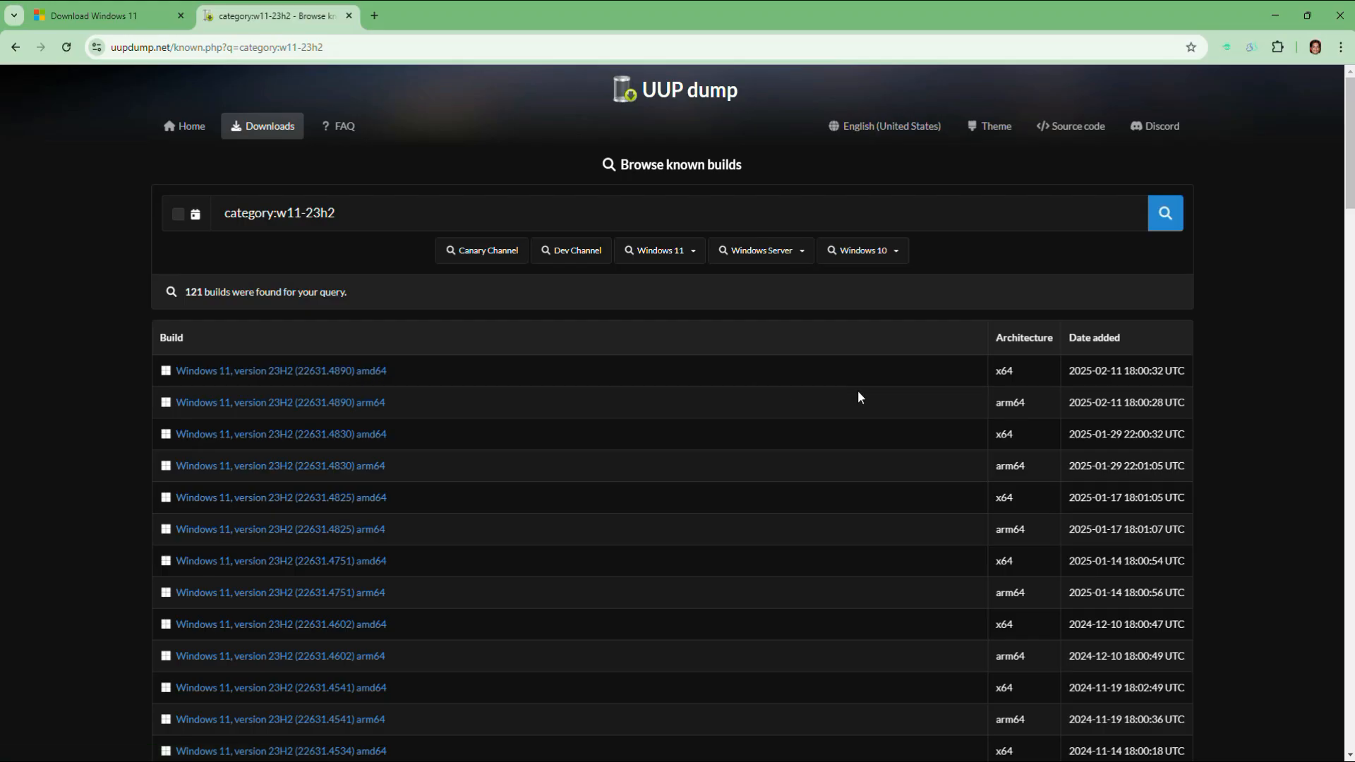
mouse_move(1009, 403)
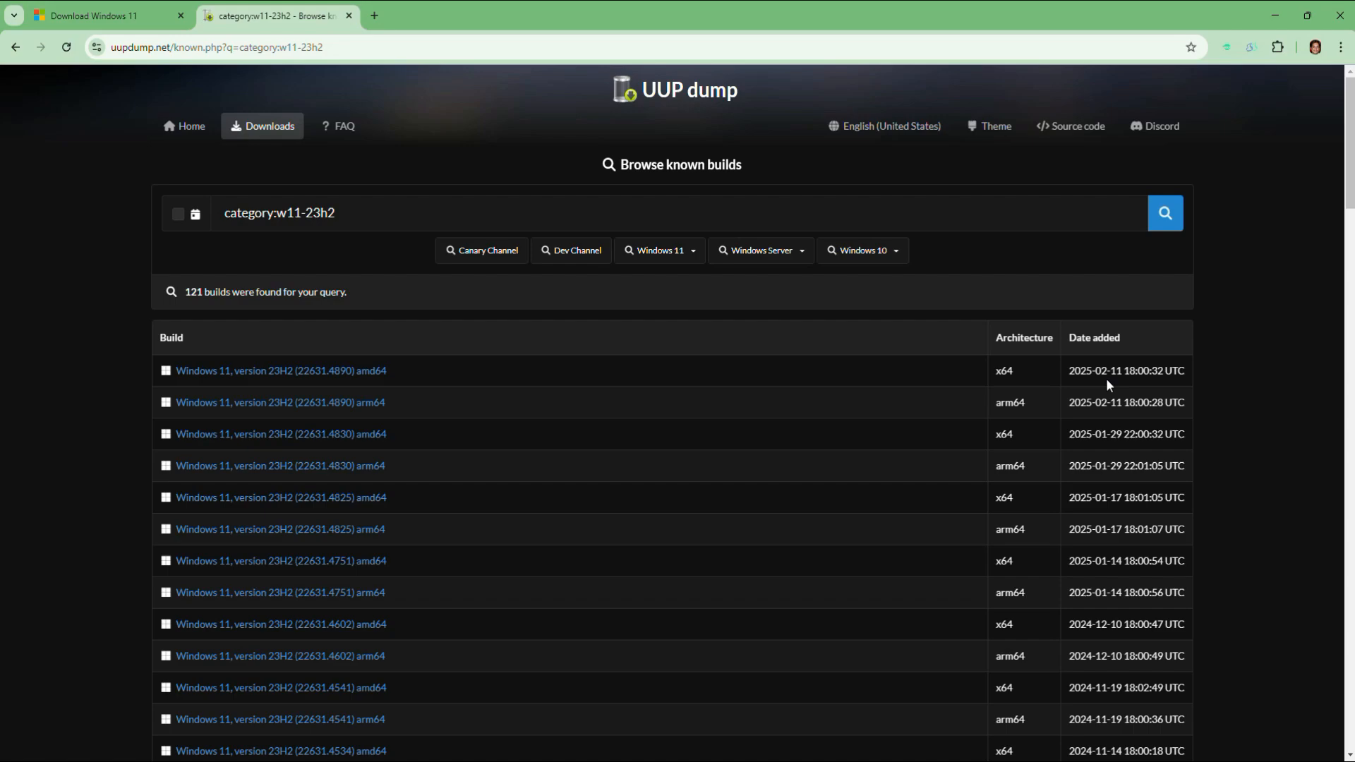
mouse_move(326, 376)
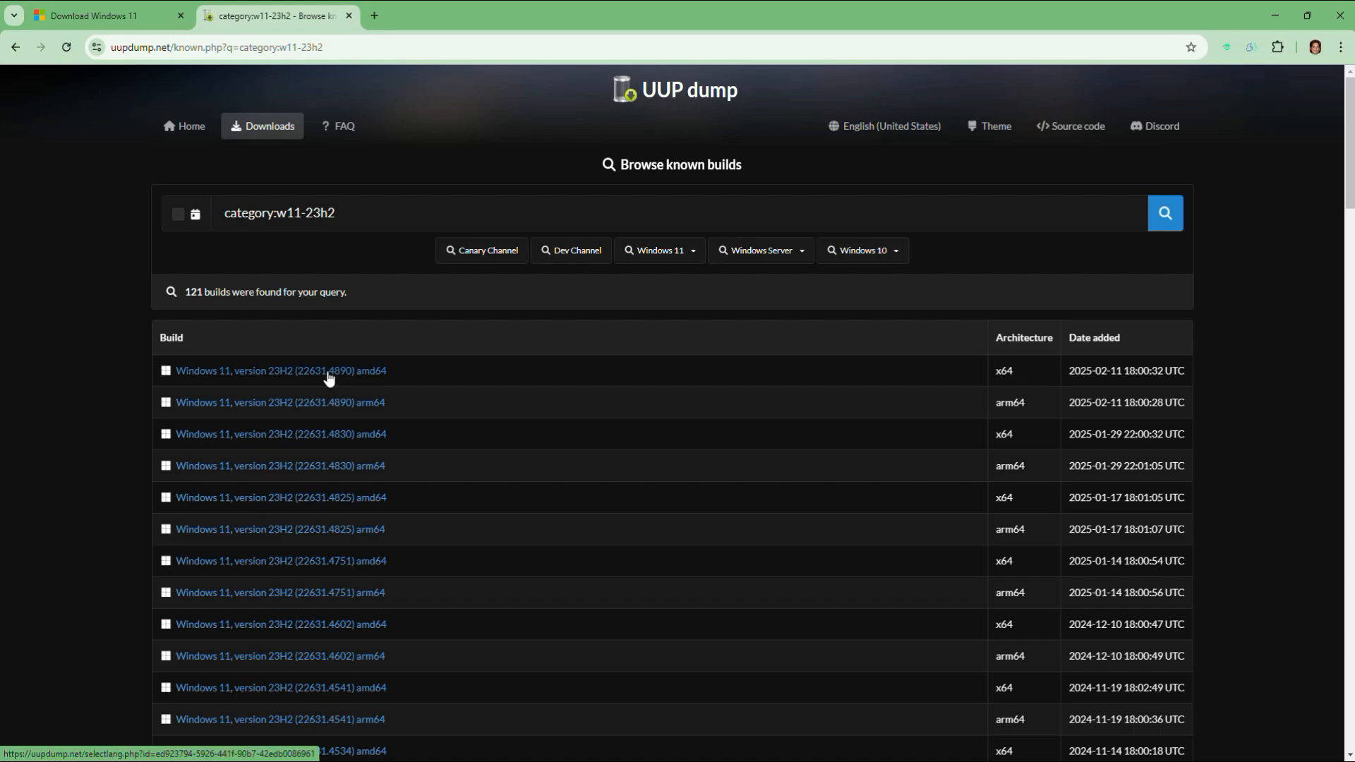
Step: Open the newest 23H2 amd64 build and continue with English (United States)
click(281, 371)
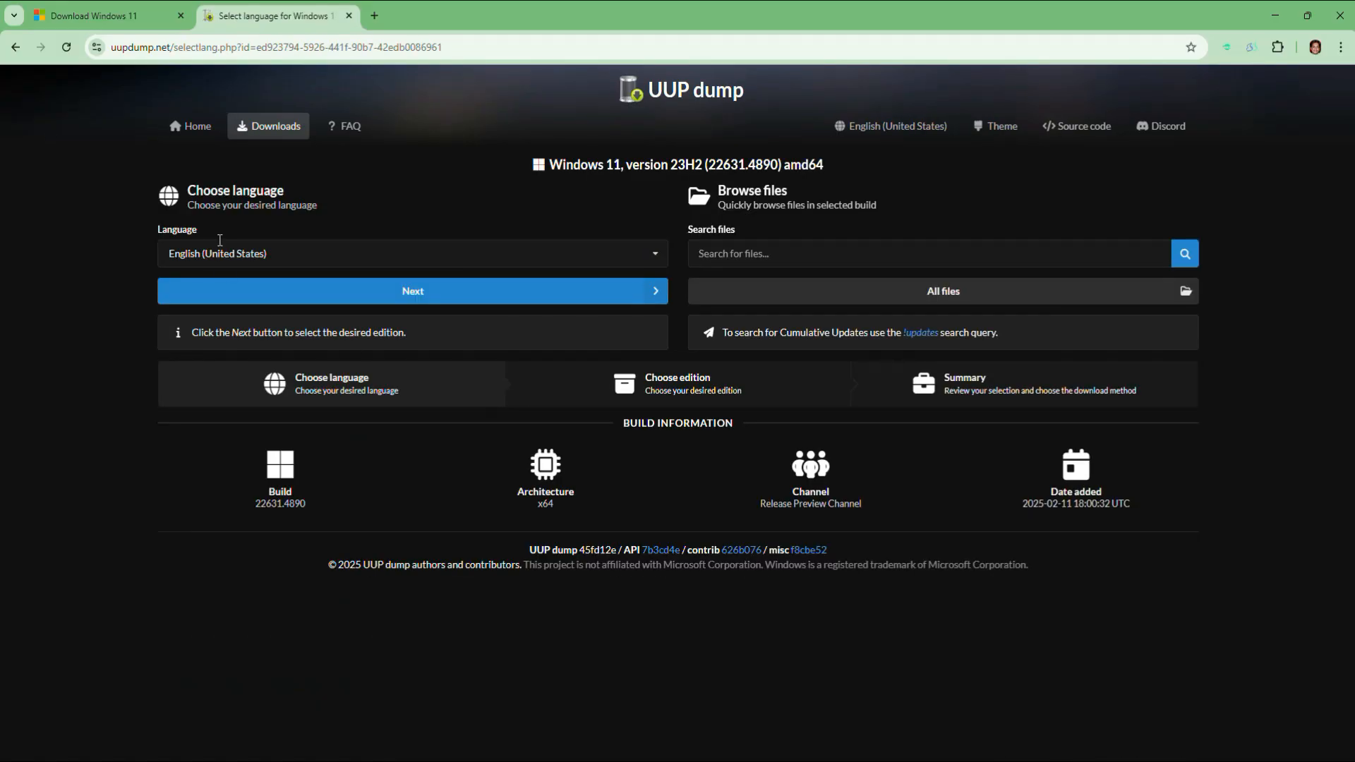
click(410, 254)
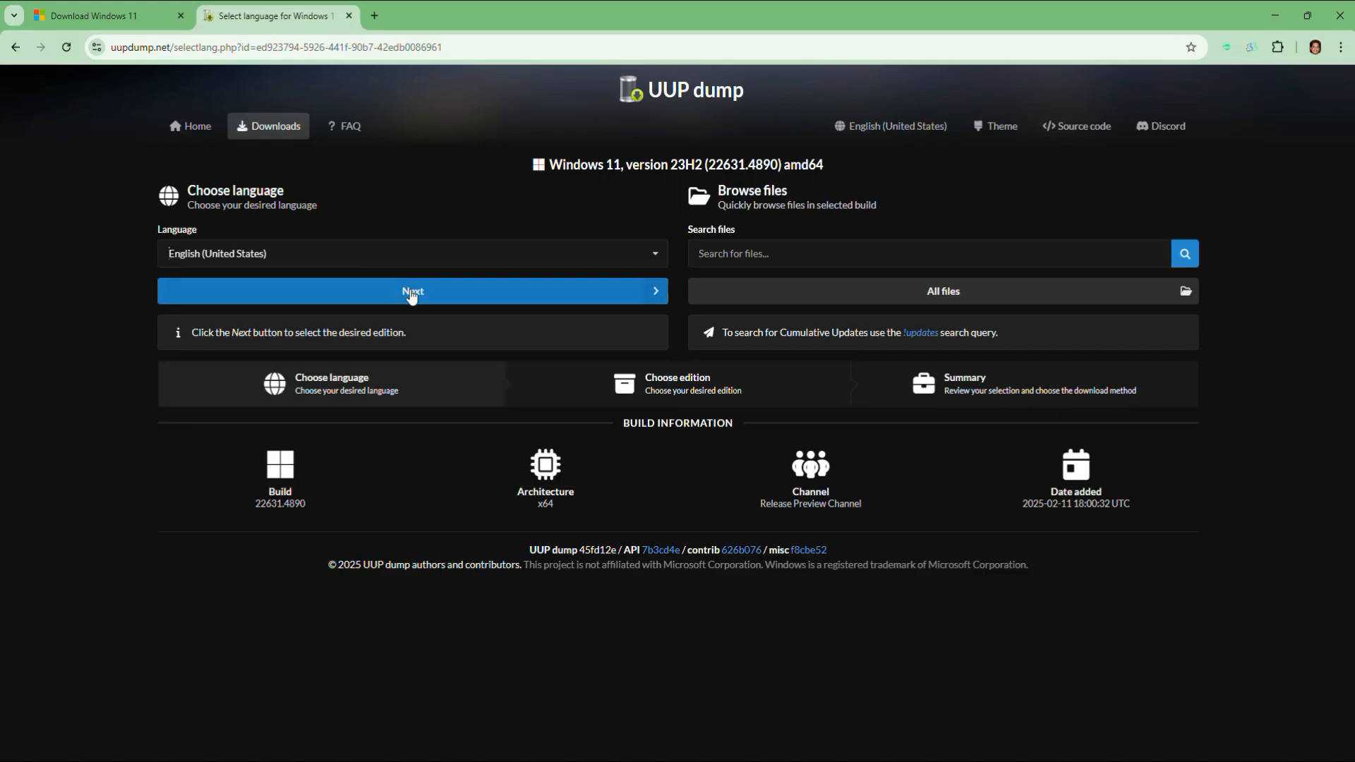
click(412, 290)
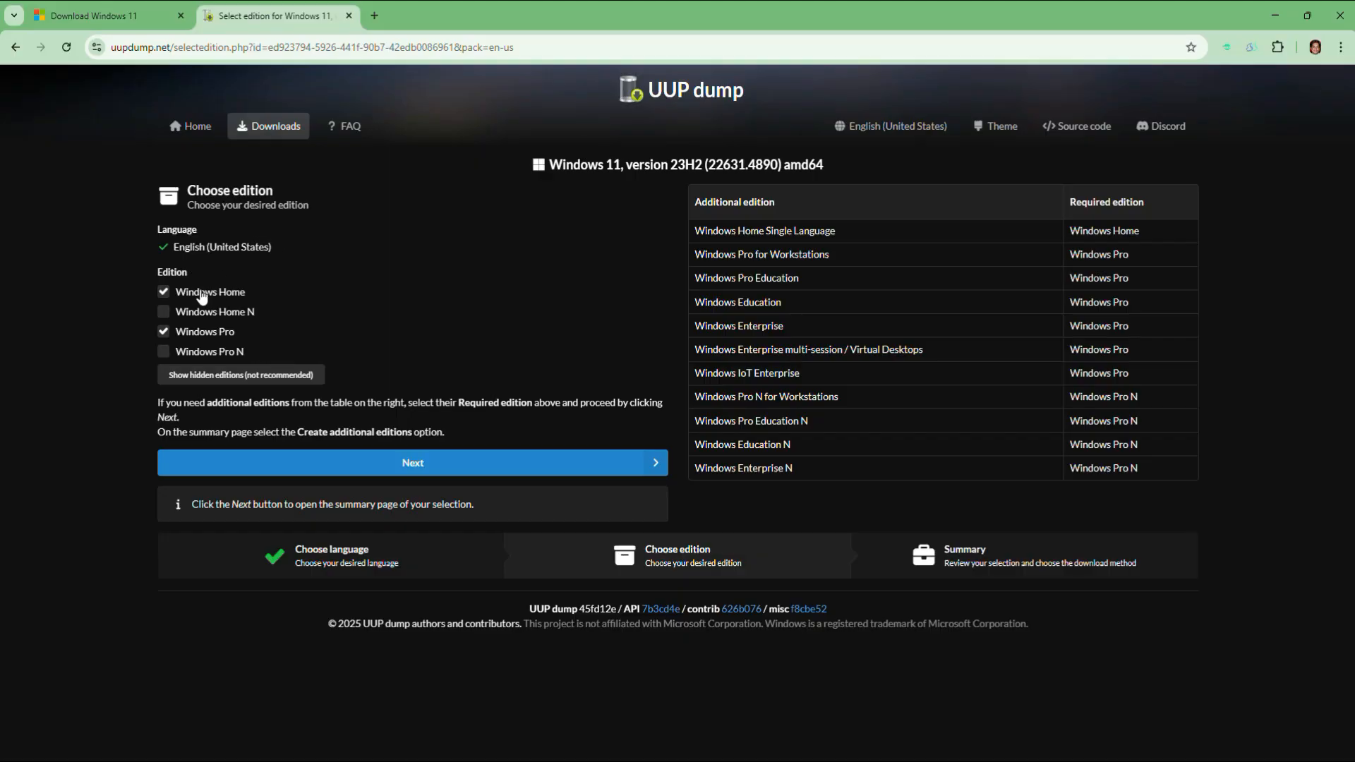
mouse_move(205, 322)
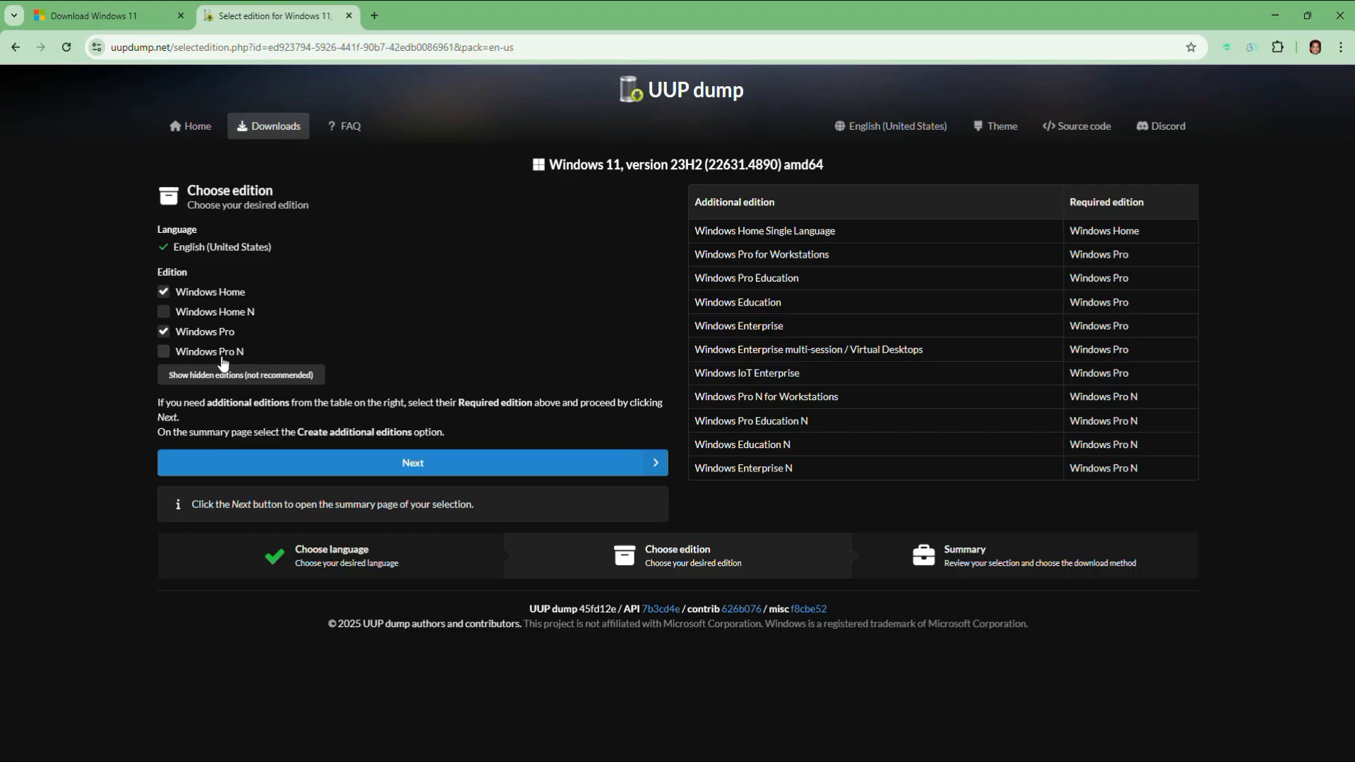
Step: Uncheck Windows Home so only Windows Pro remains, then continue to the summary
click(163, 291)
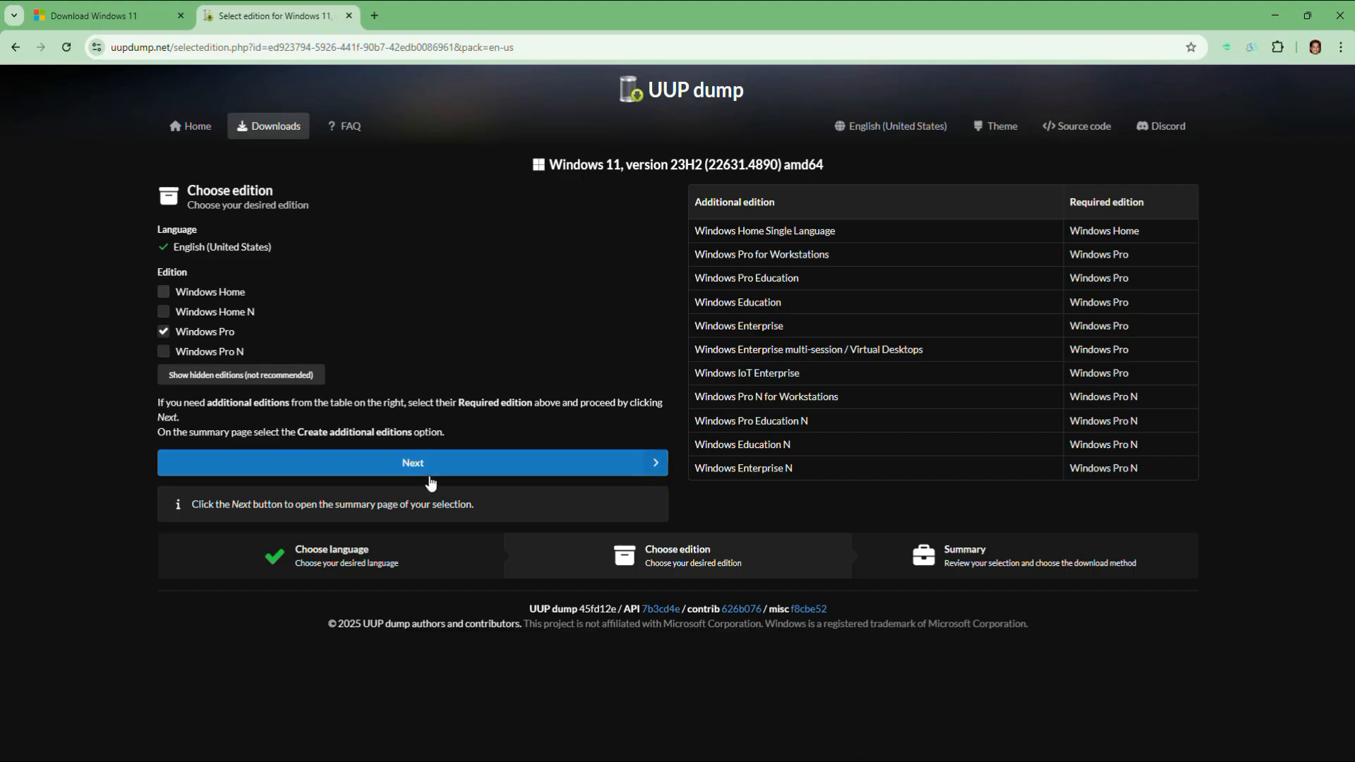
click(412, 462)
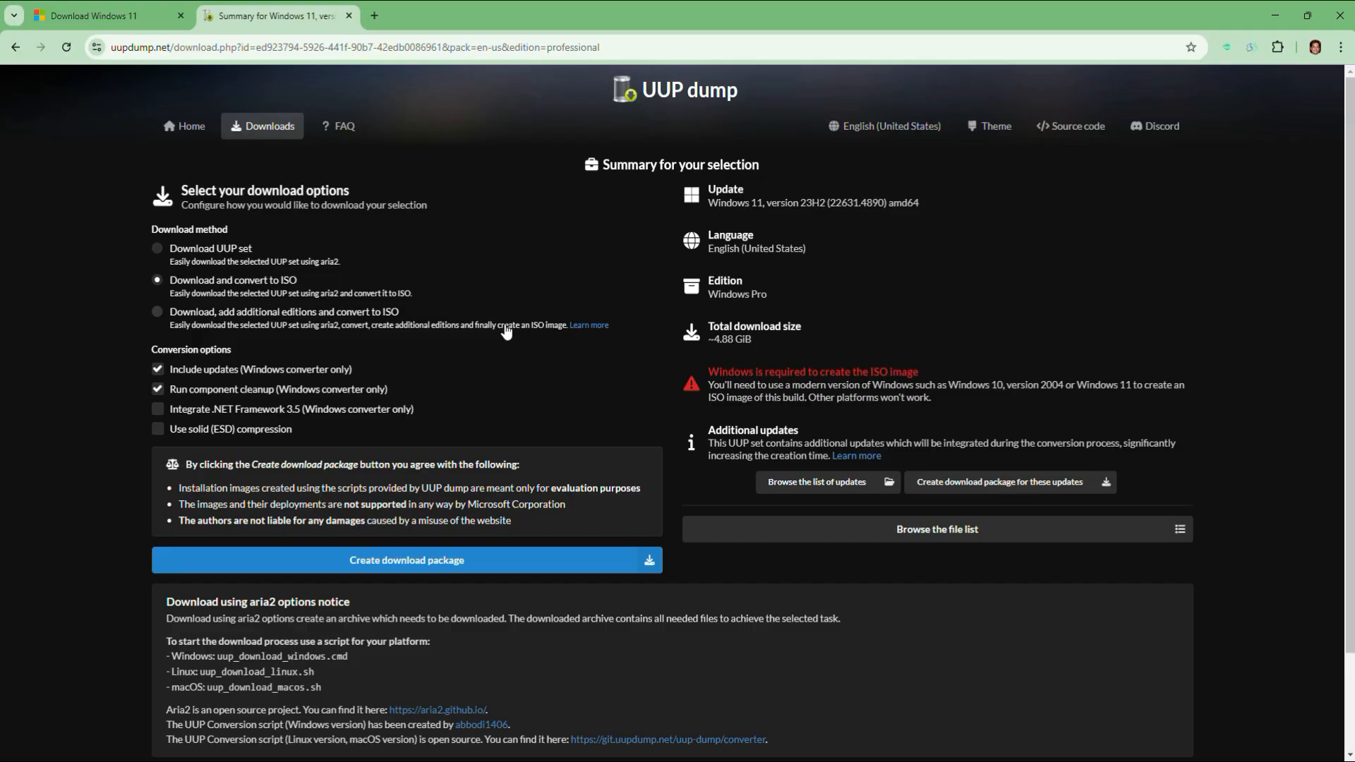
mouse_move(172, 198)
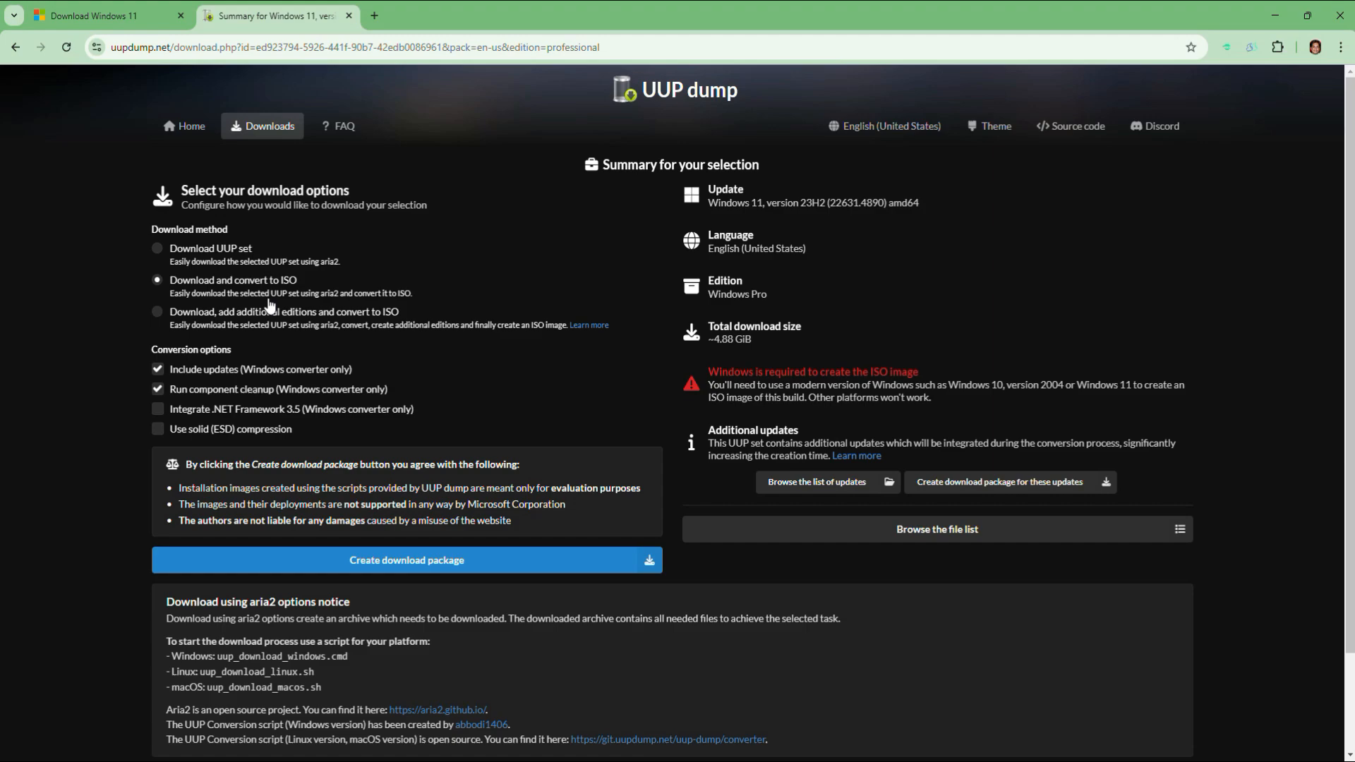
mouse_move(321, 305)
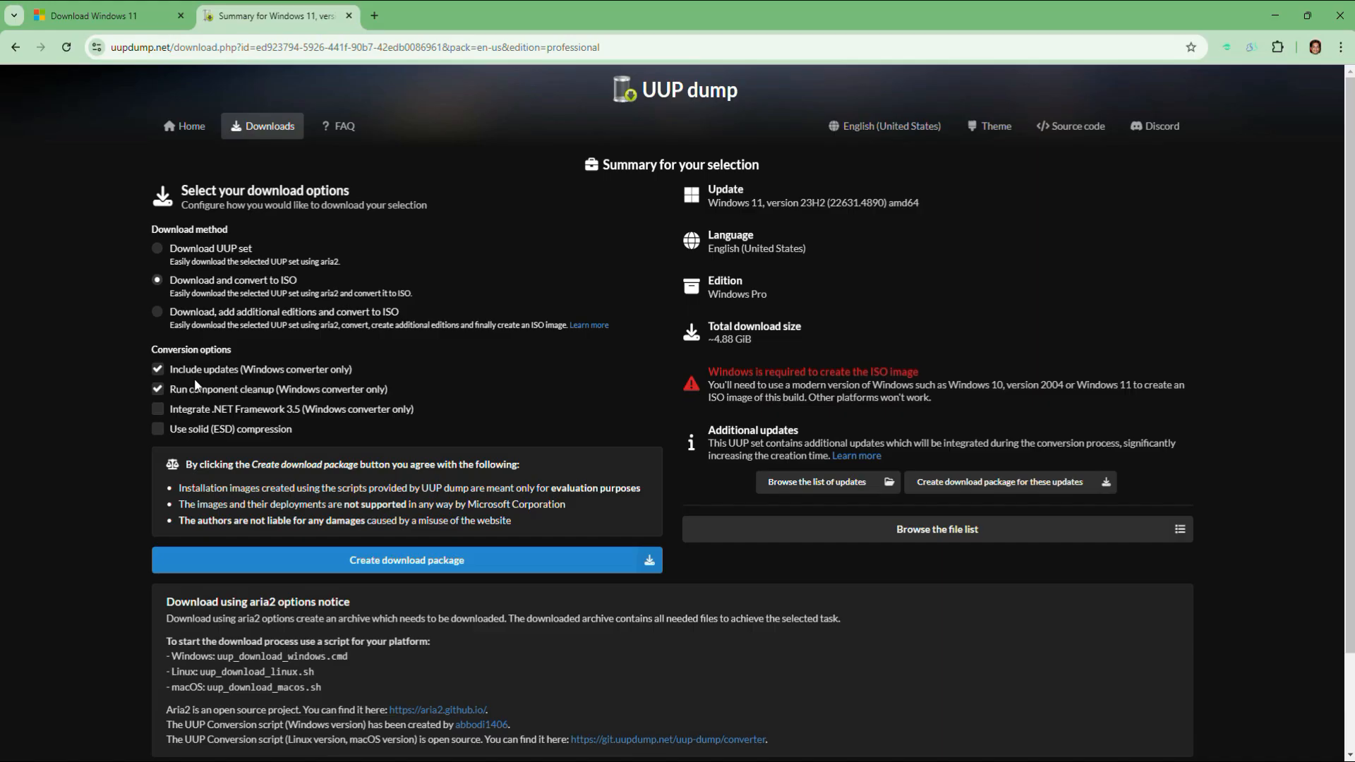
mouse_move(187, 379)
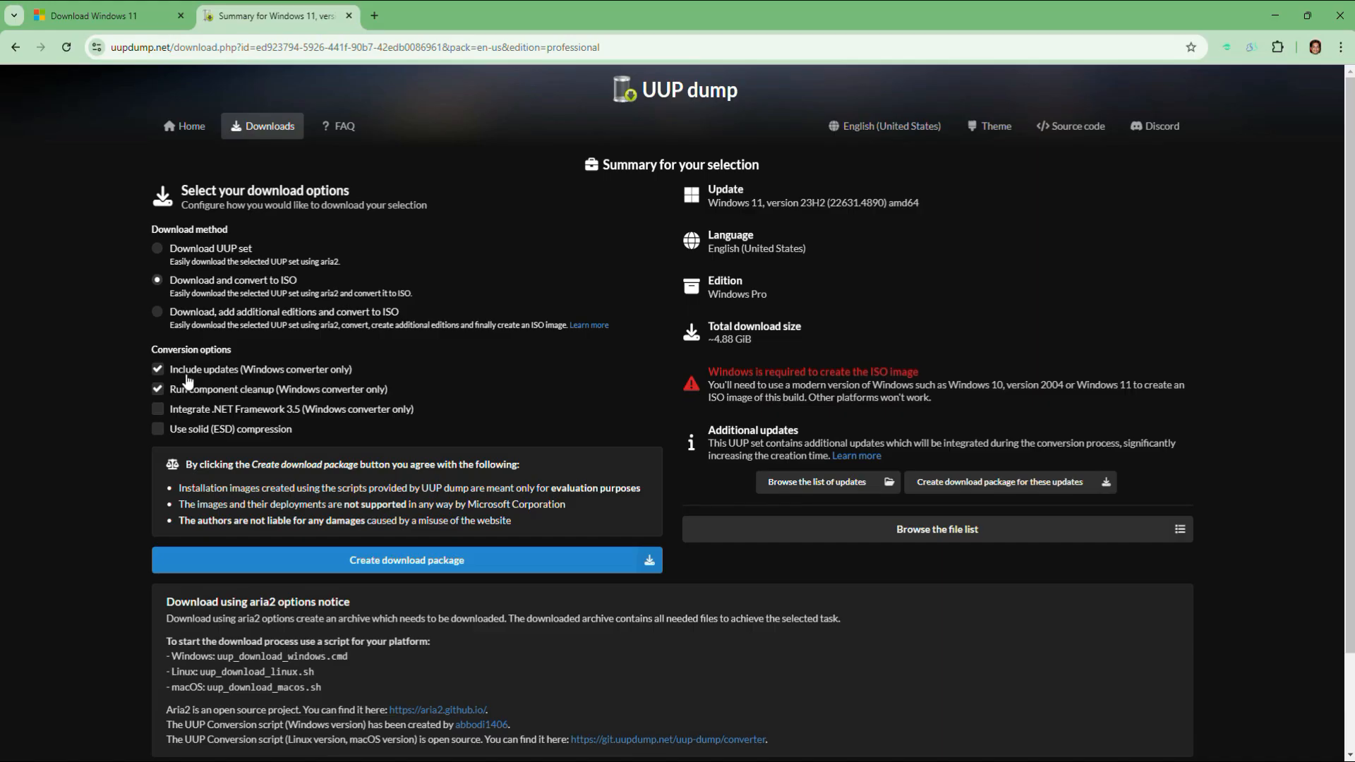
mouse_move(258, 394)
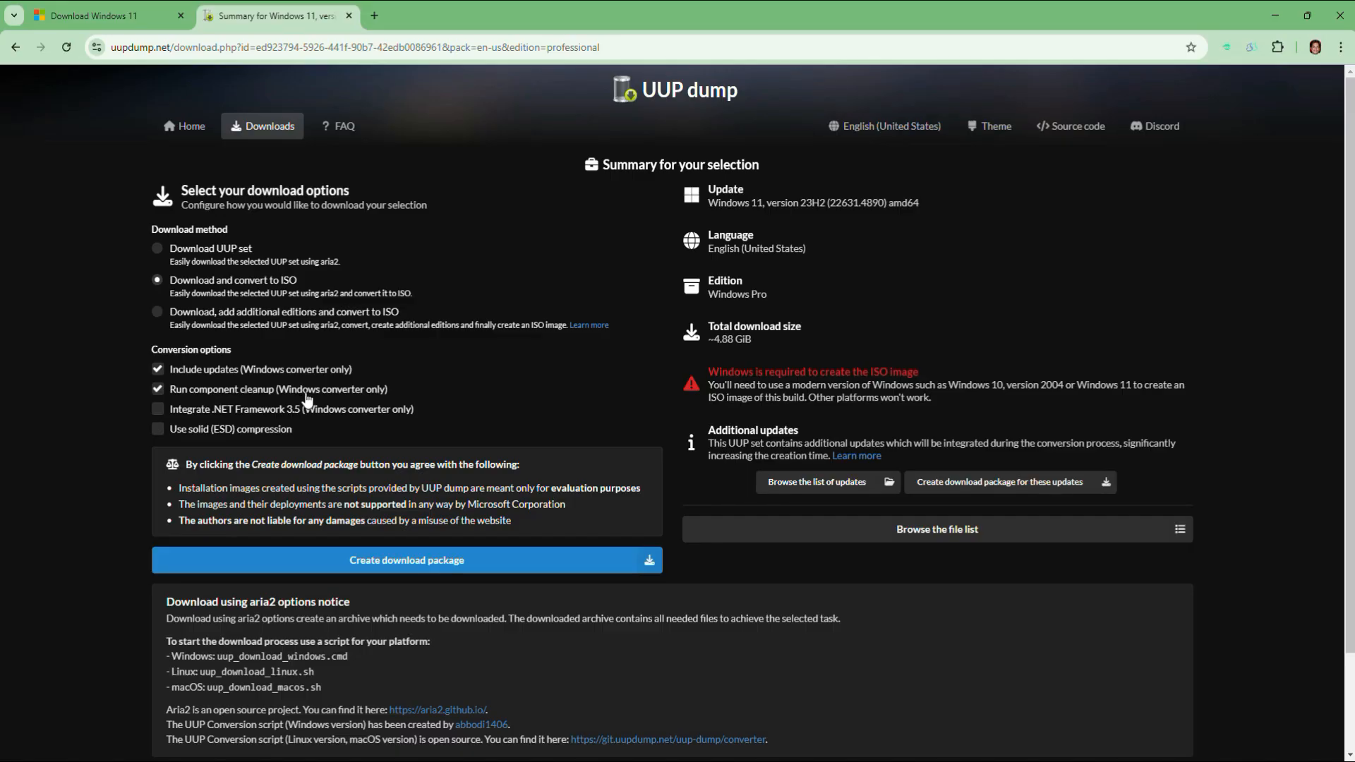
mouse_move(314, 396)
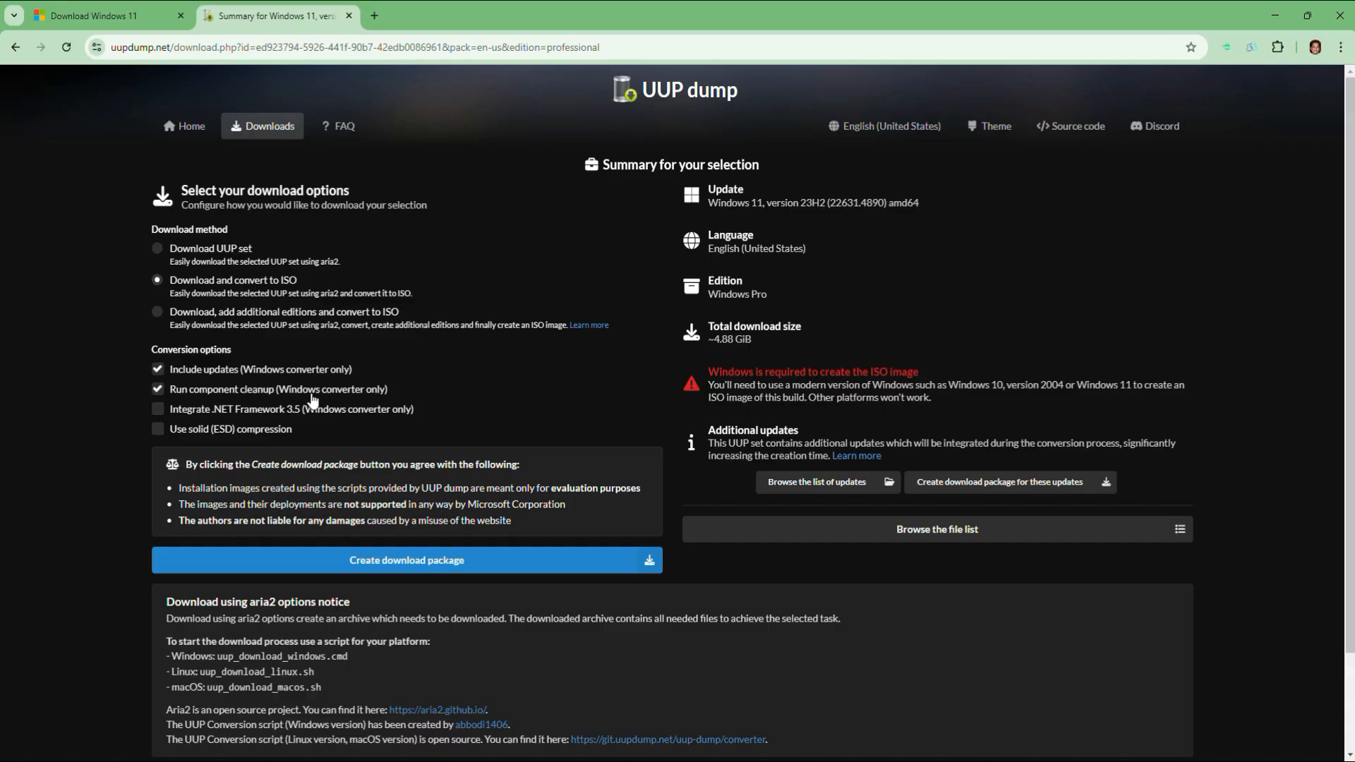
mouse_move(265, 403)
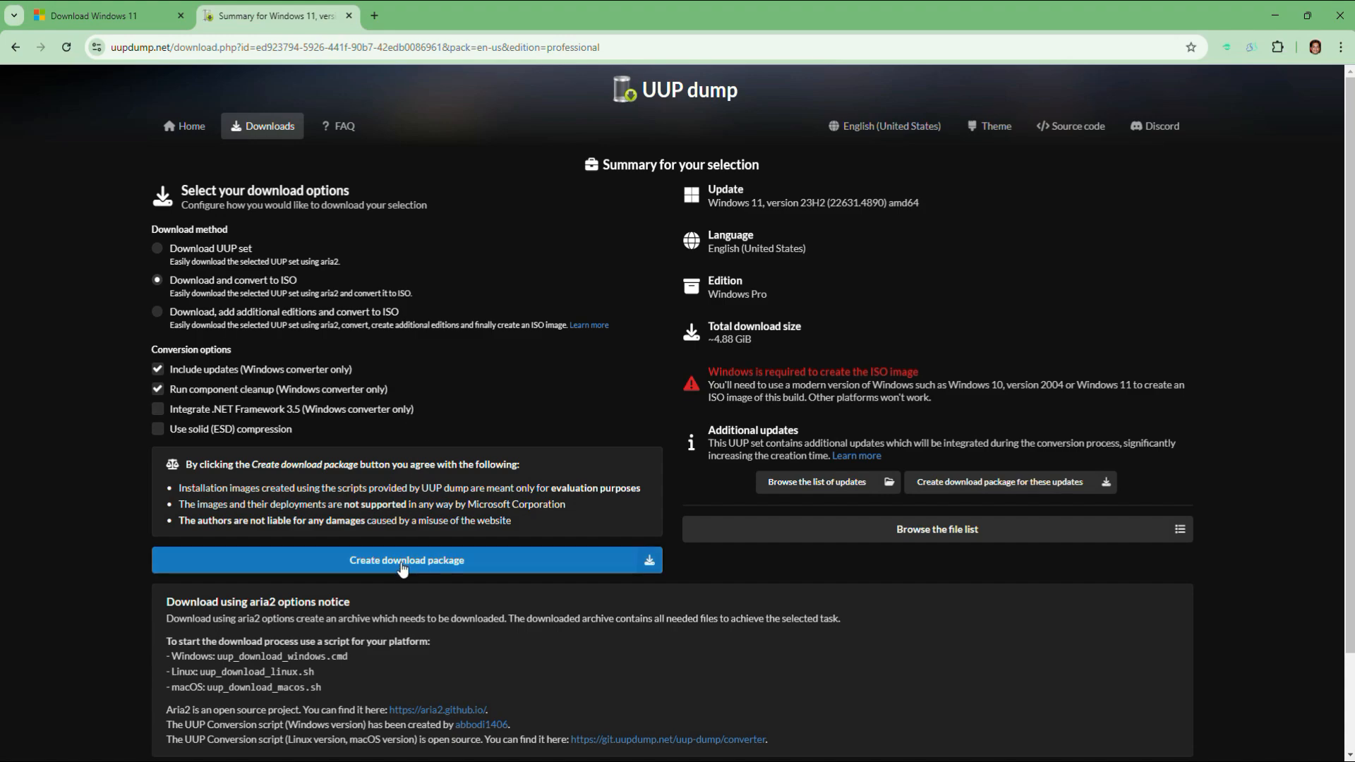
Step: Create the download-and-convert-to-ISO package and show the zip in its folder
click(407, 561)
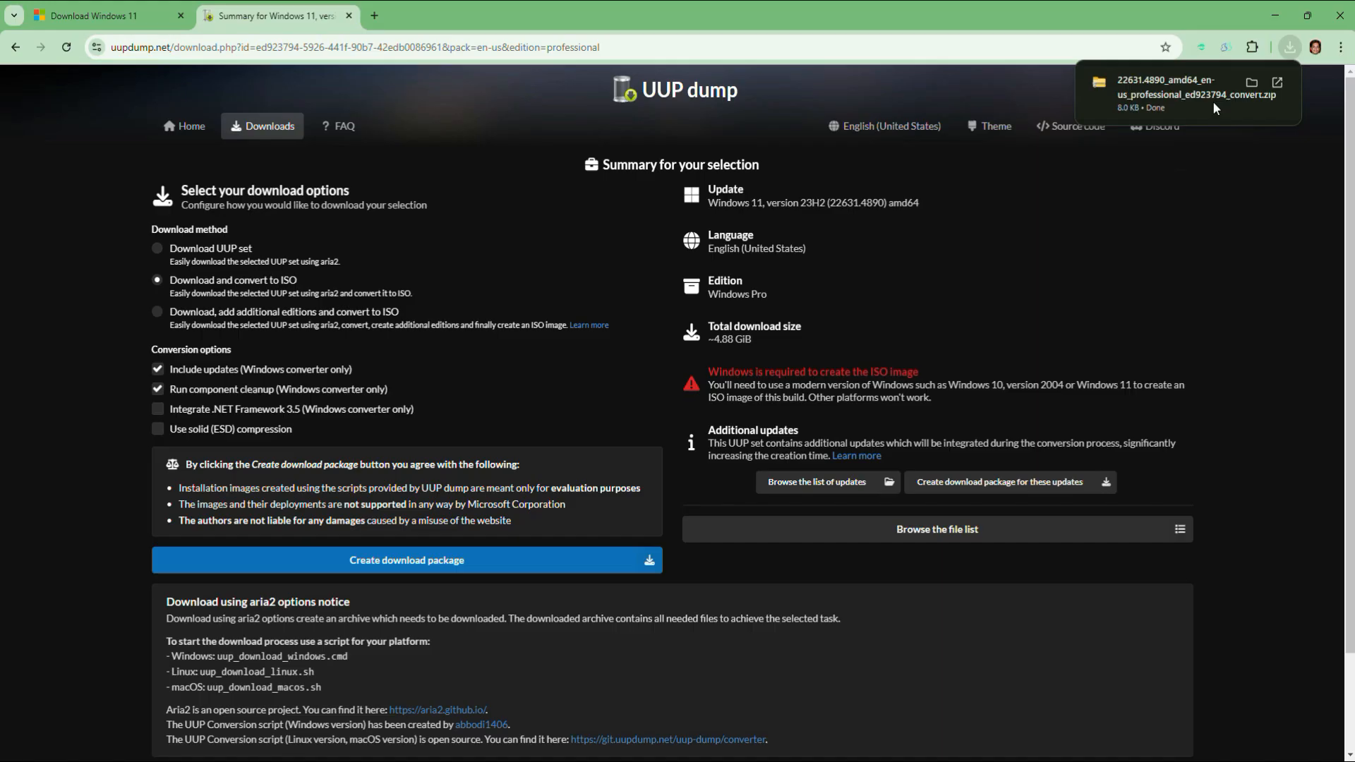
mouse_move(1252, 84)
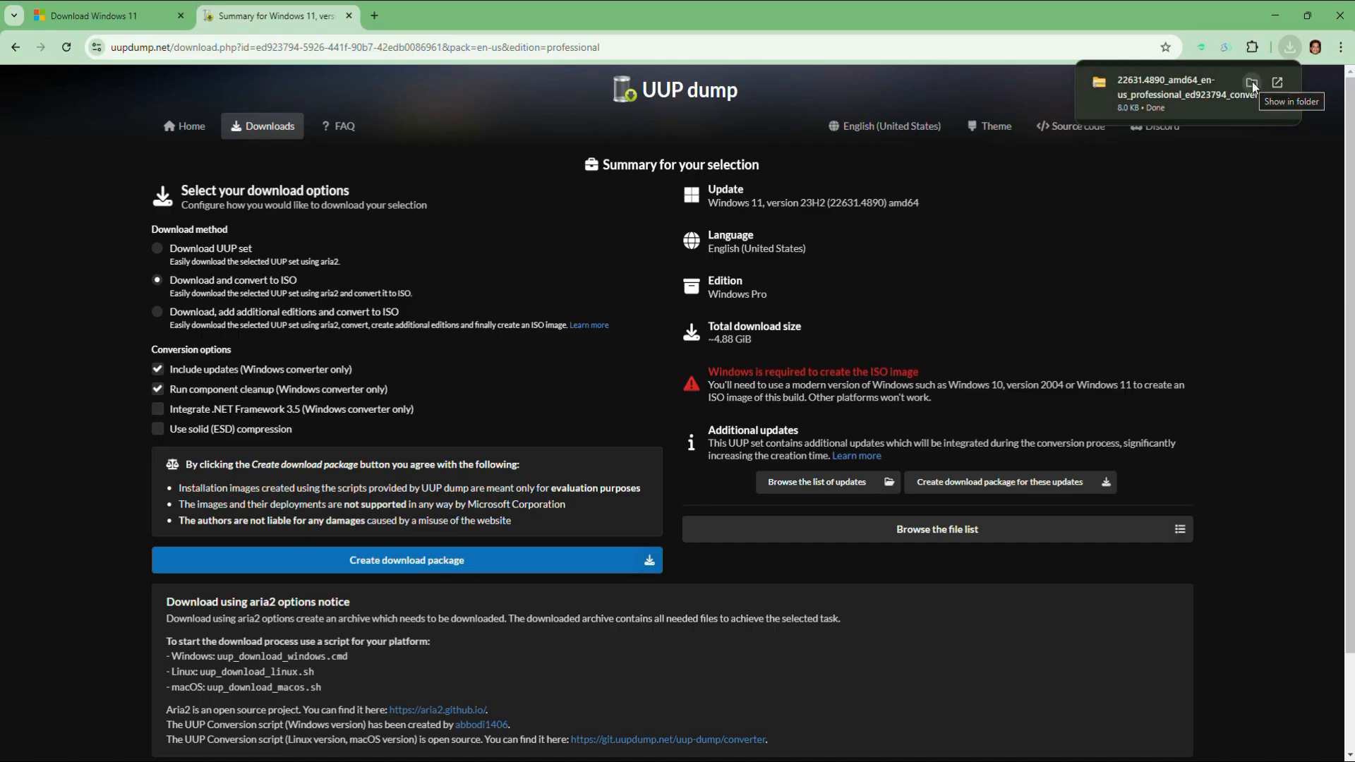
click(1251, 82)
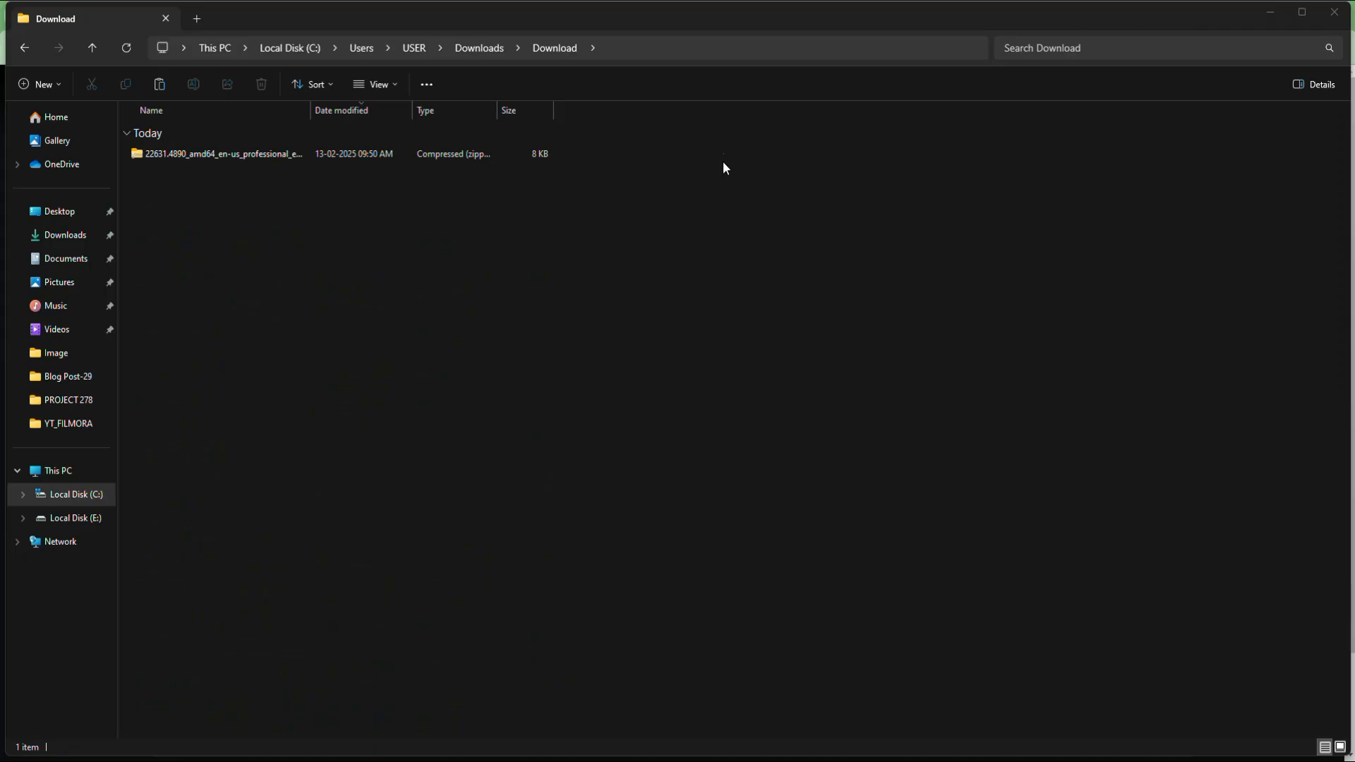
Step: Extract the downloaded package zip into its own folder and open it
click(212, 153)
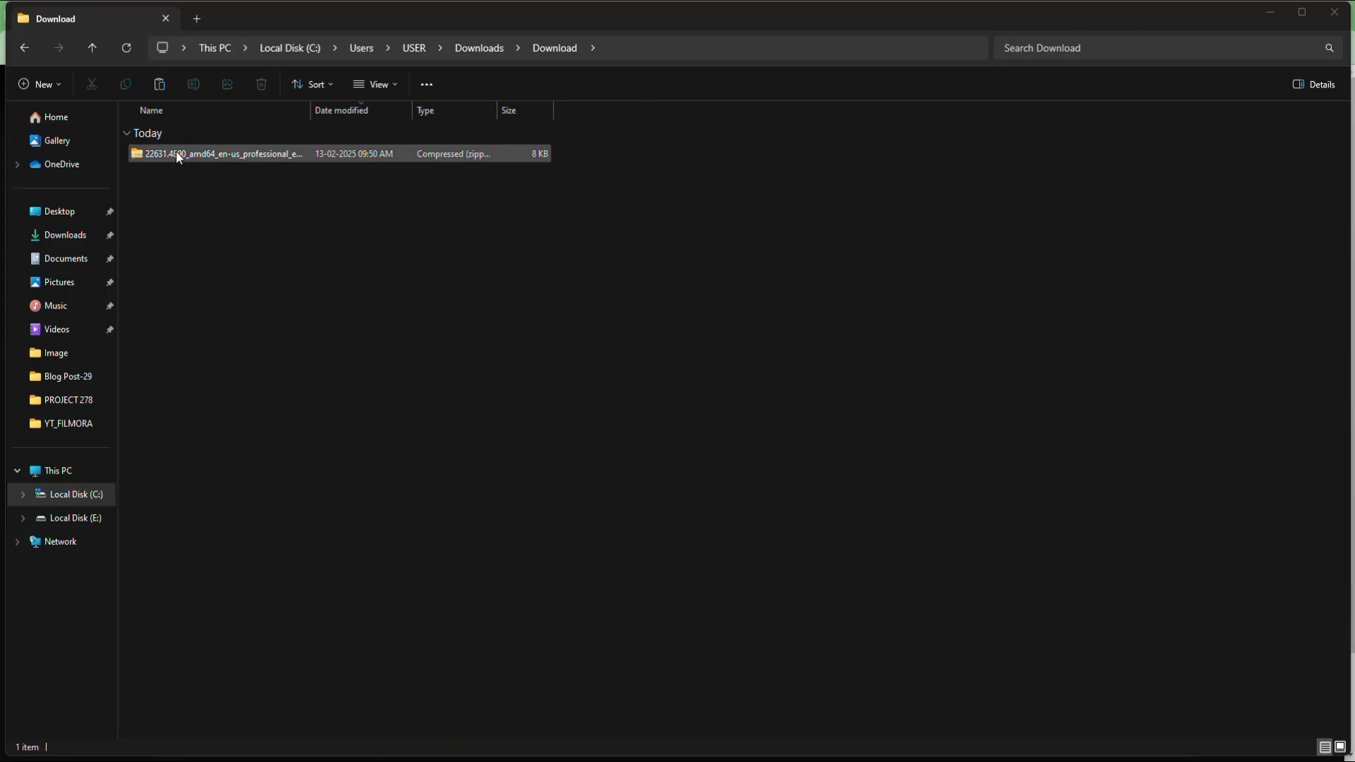
right_click(179, 154)
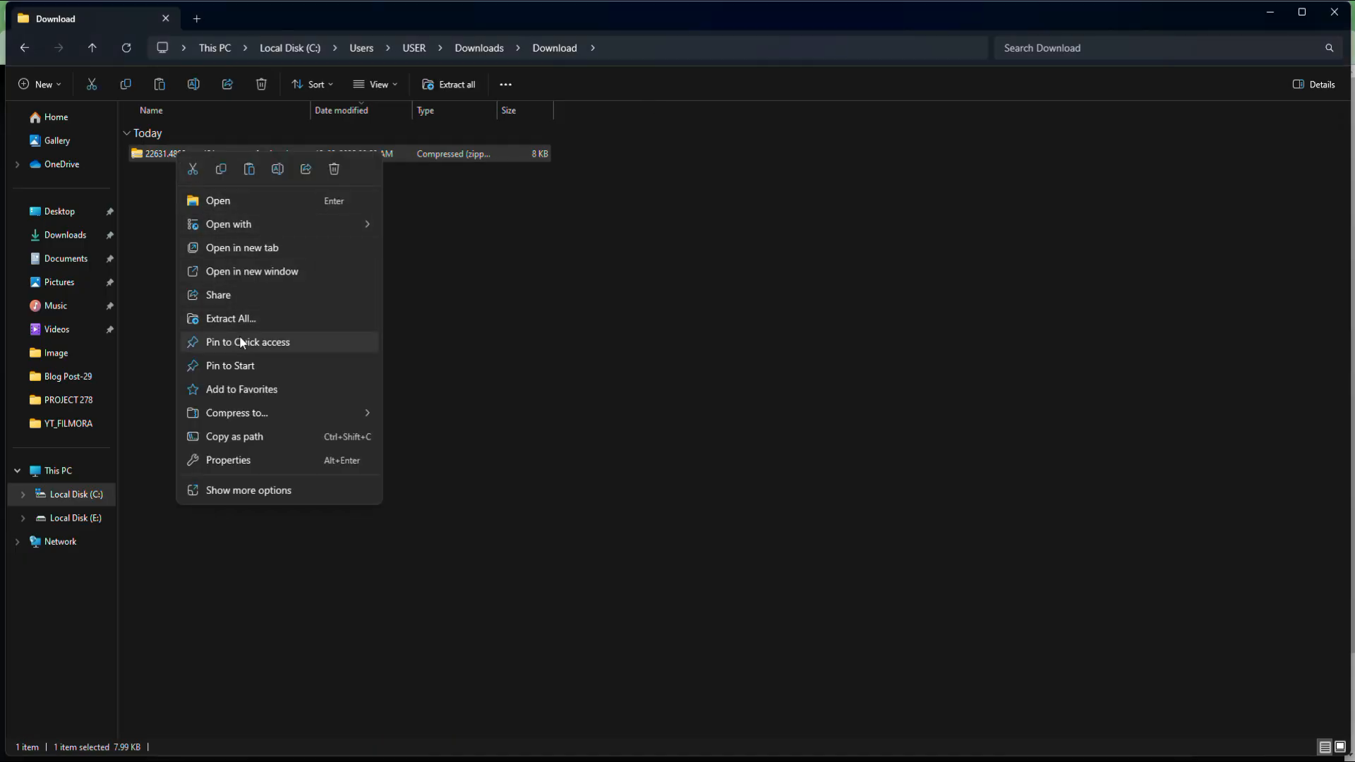
click(248, 491)
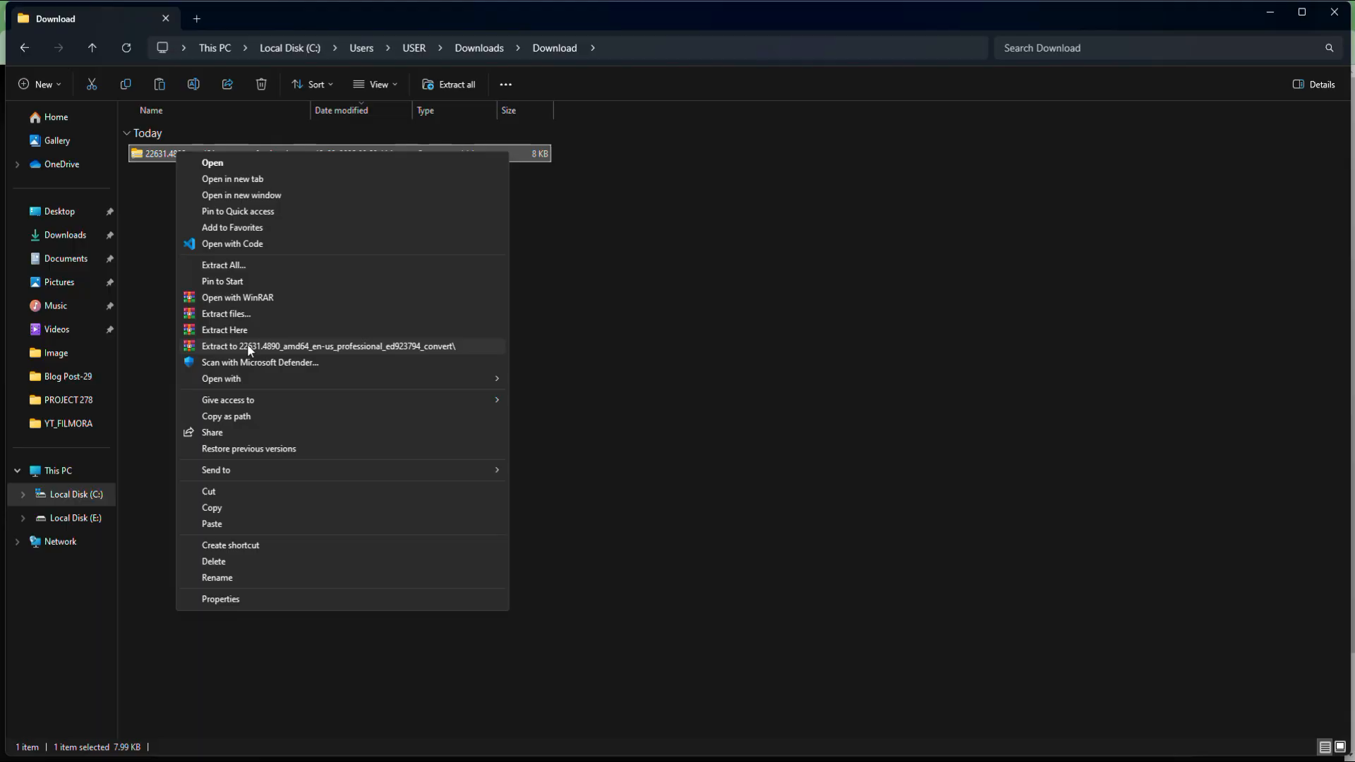
click(326, 346)
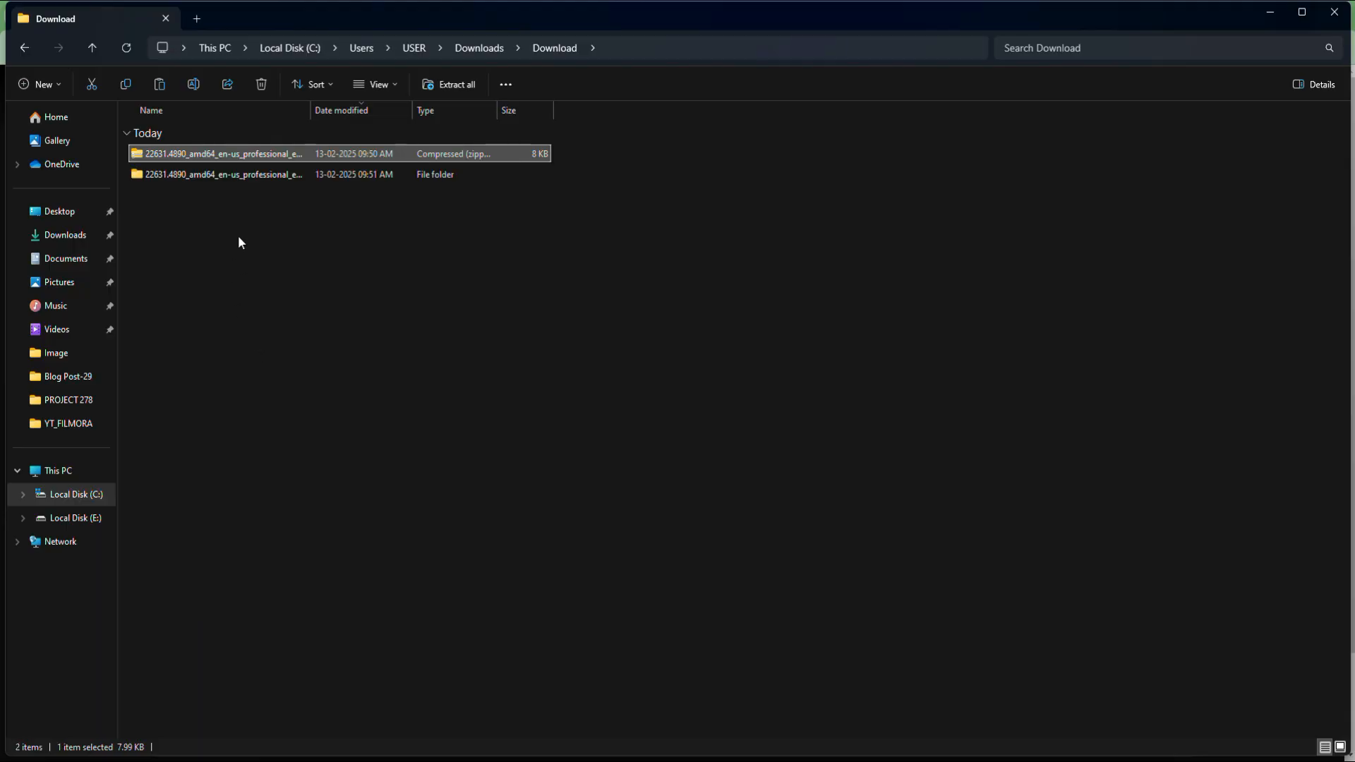
double_click(211, 174)
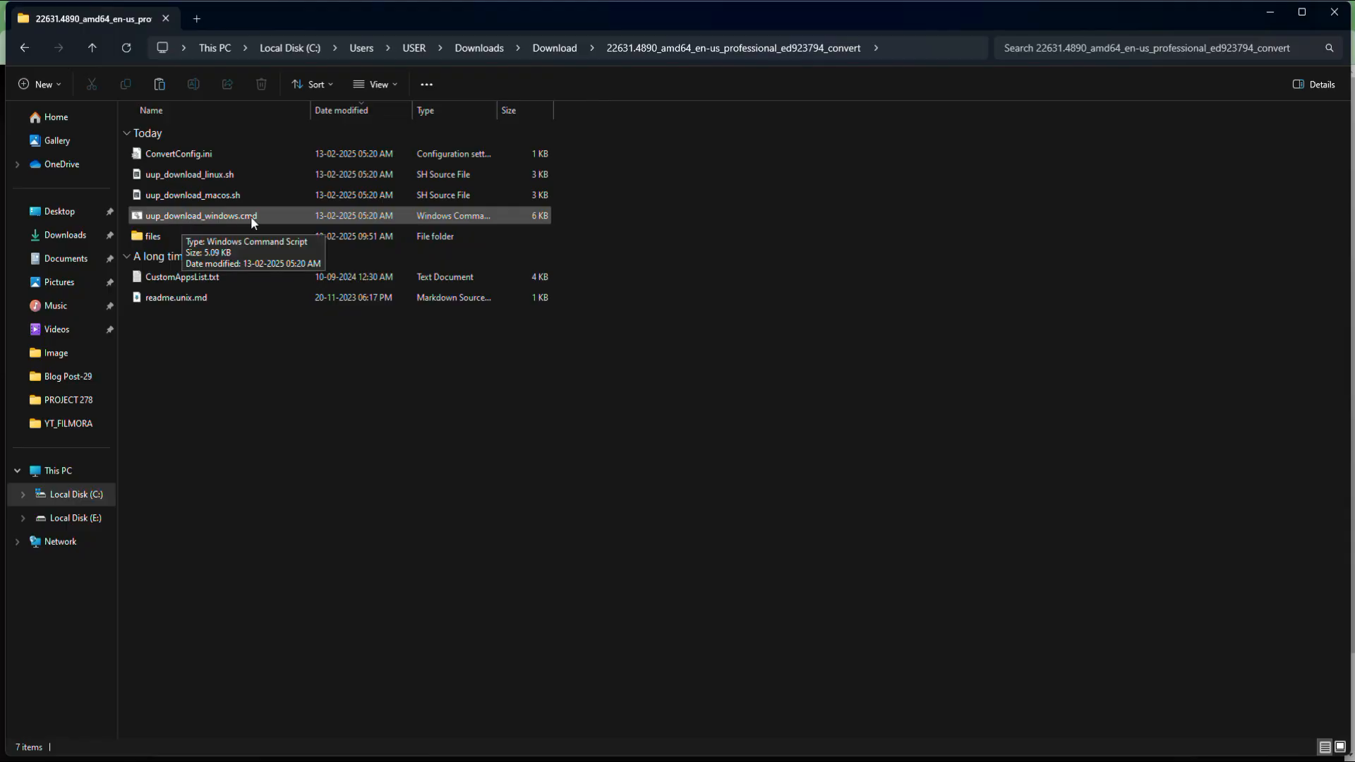
mouse_move(236, 222)
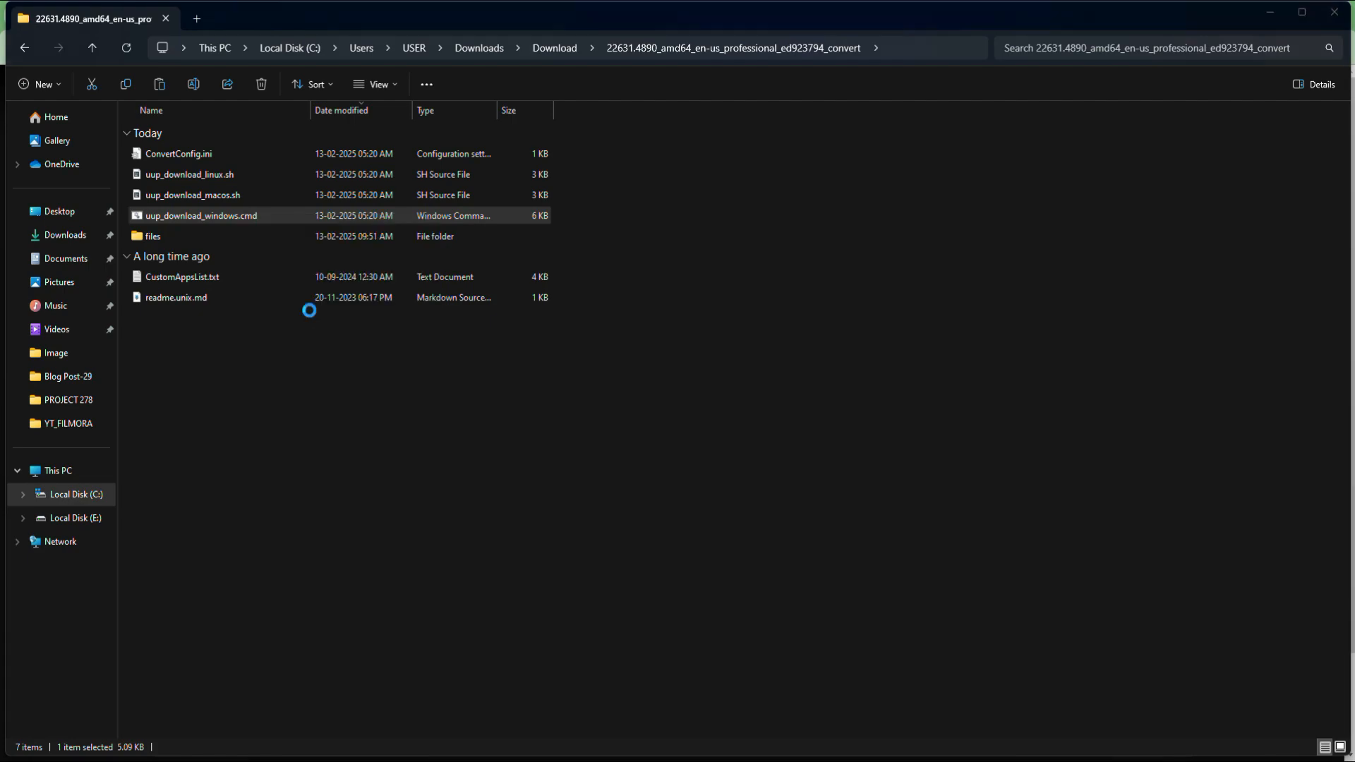
Step: Run uup_download_windows.cmd from the extracted package folder
double_click(200, 215)
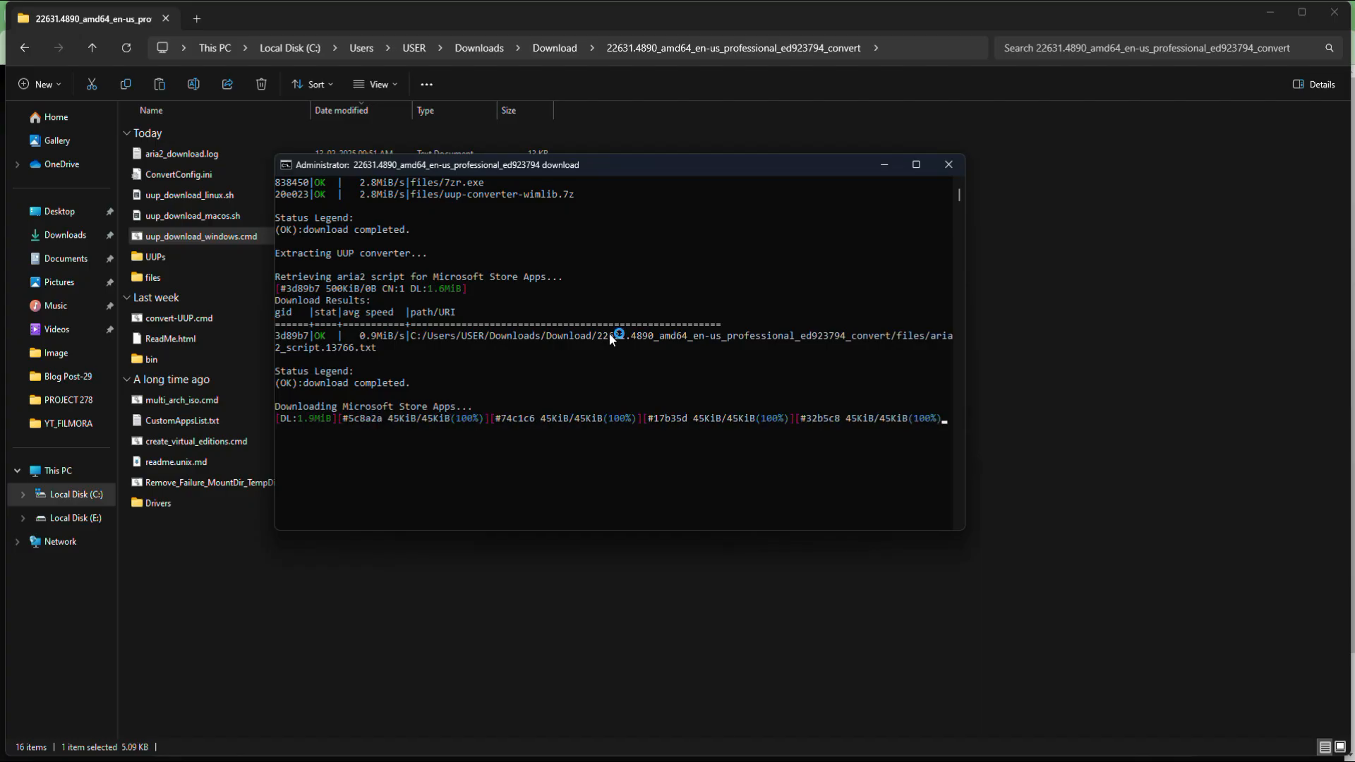
mouse_move(690, 277)
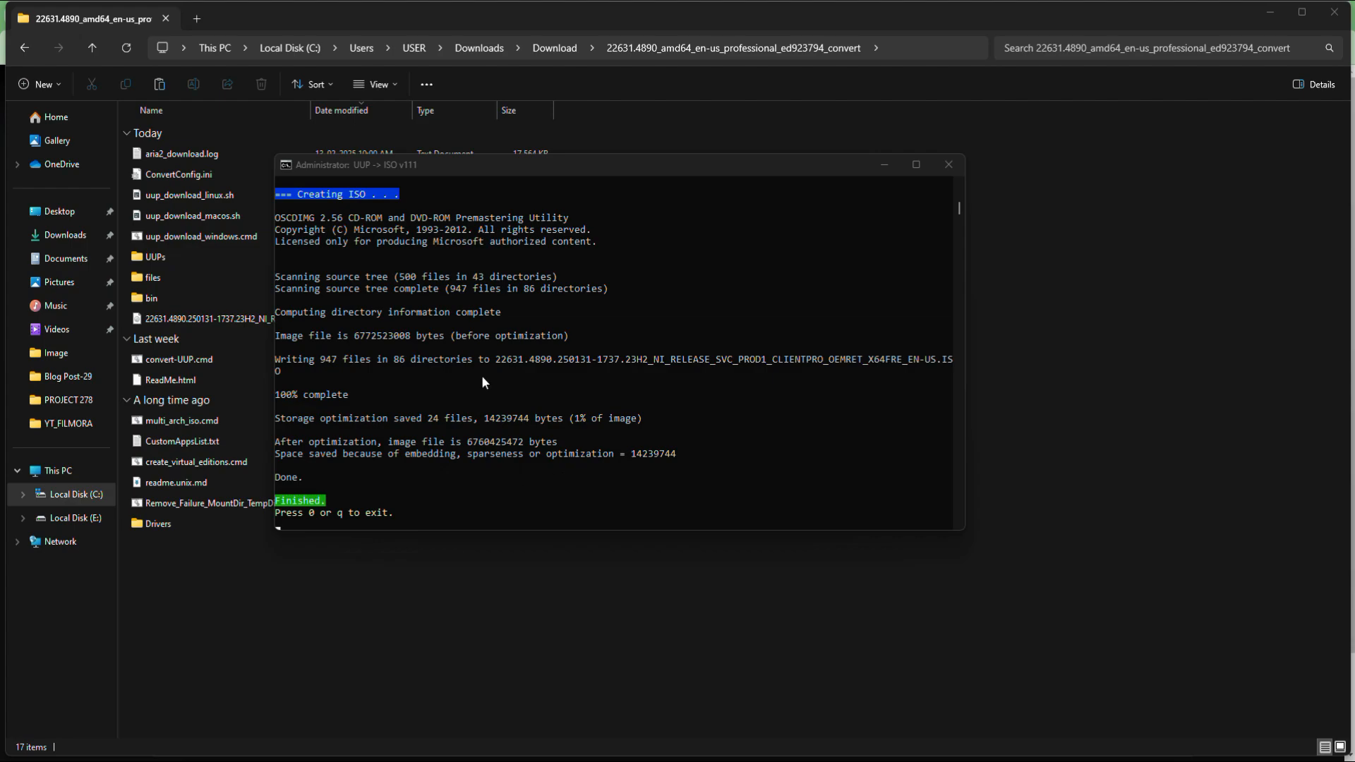
mouse_move(292, 515)
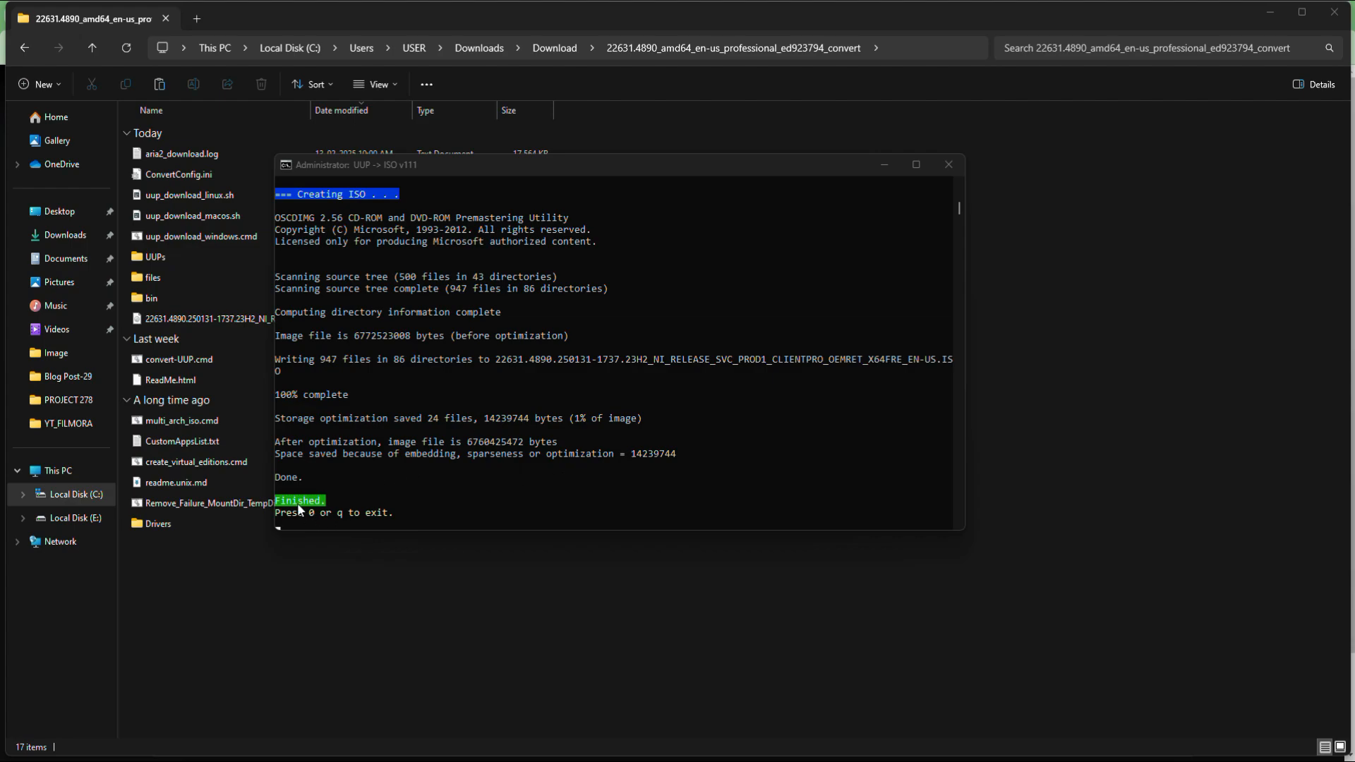
mouse_move(337, 507)
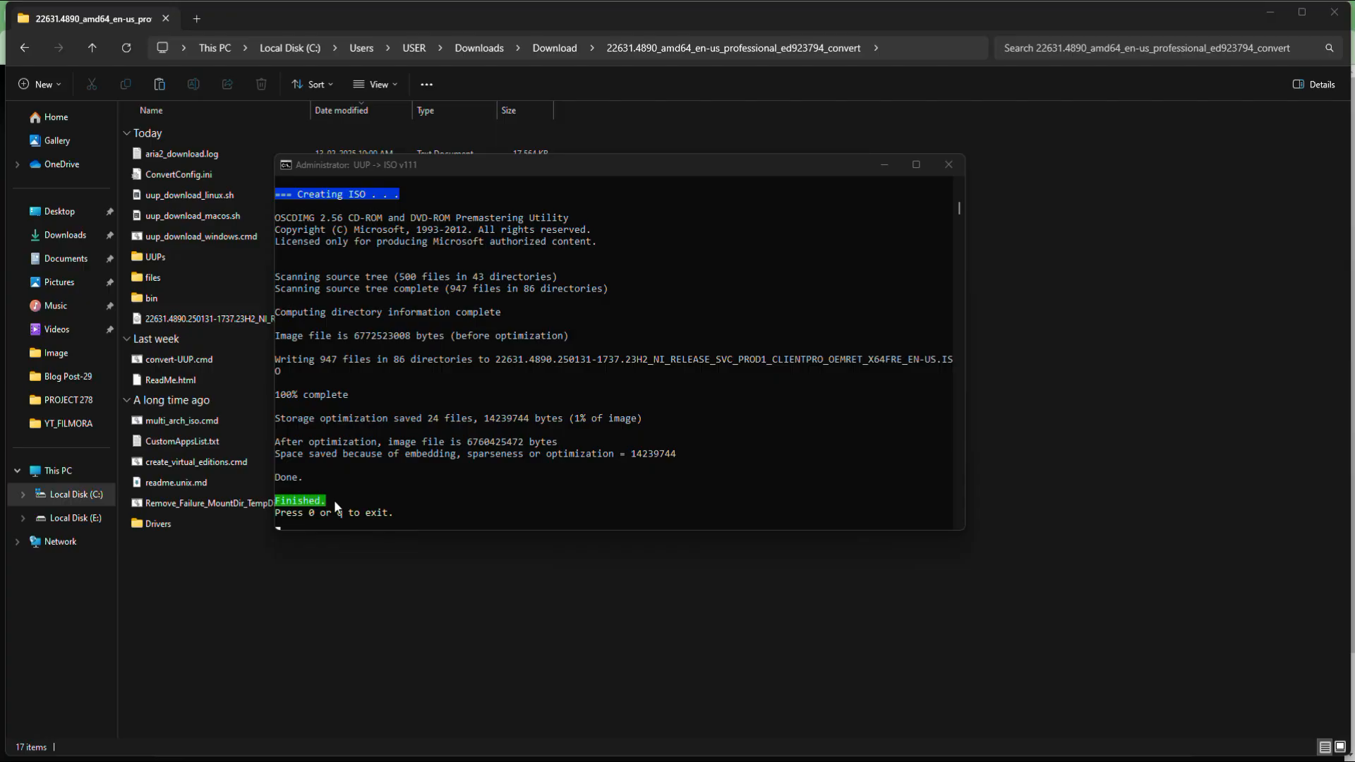
mouse_move(453, 494)
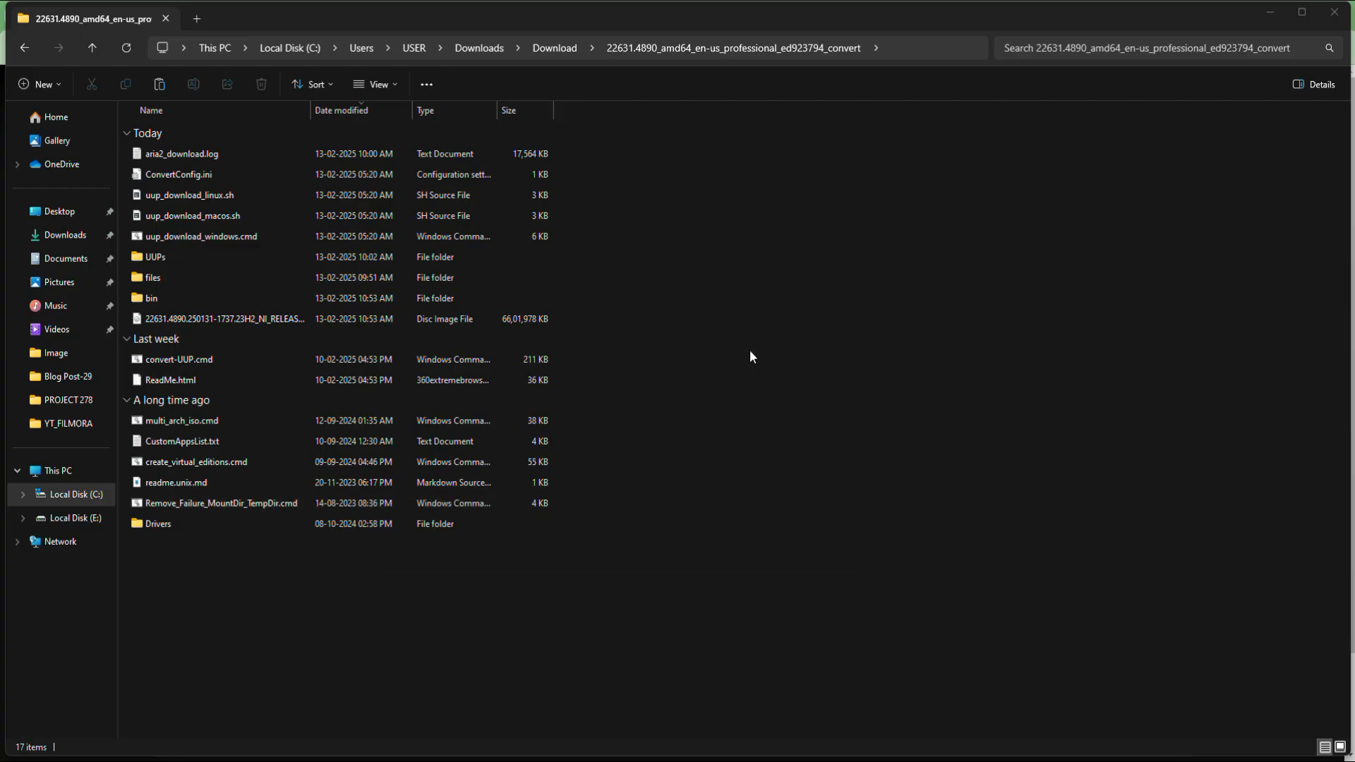
click(204, 319)
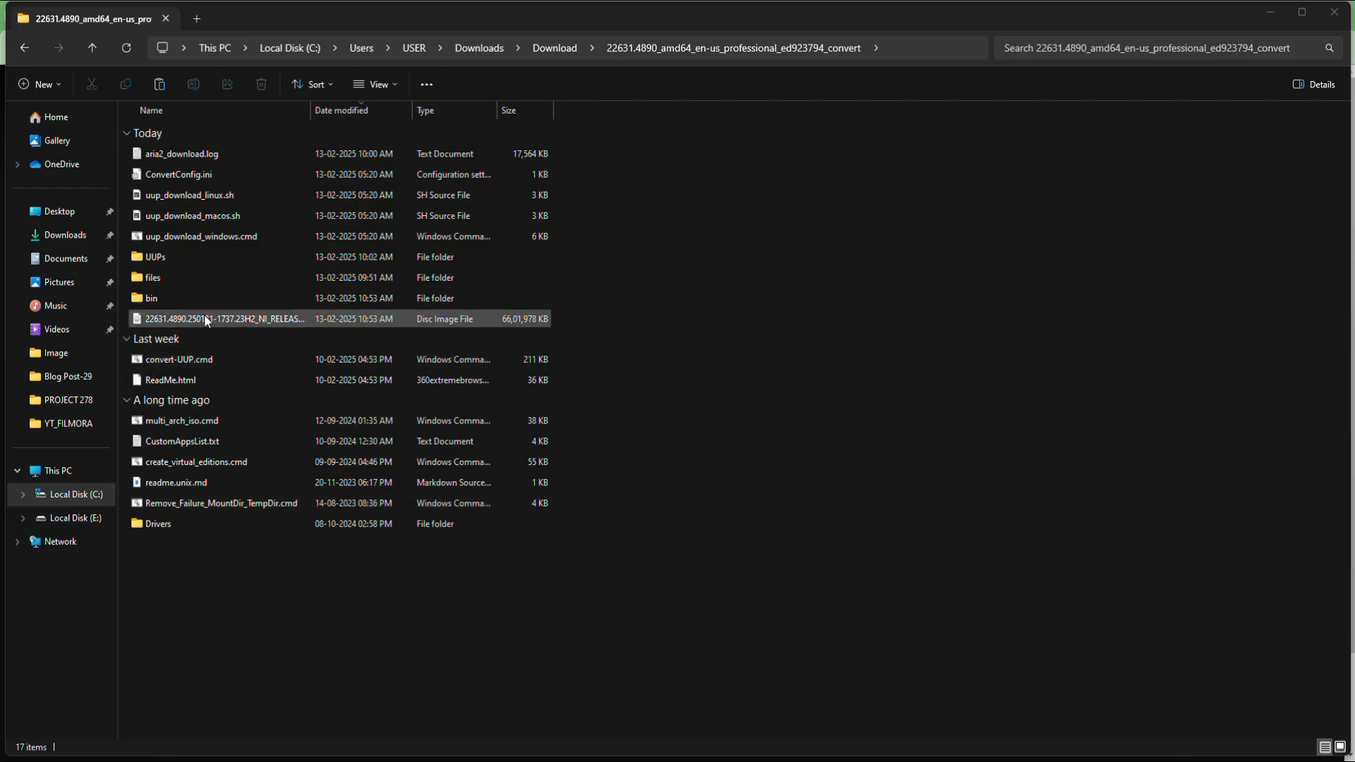
mouse_move(402, 330)
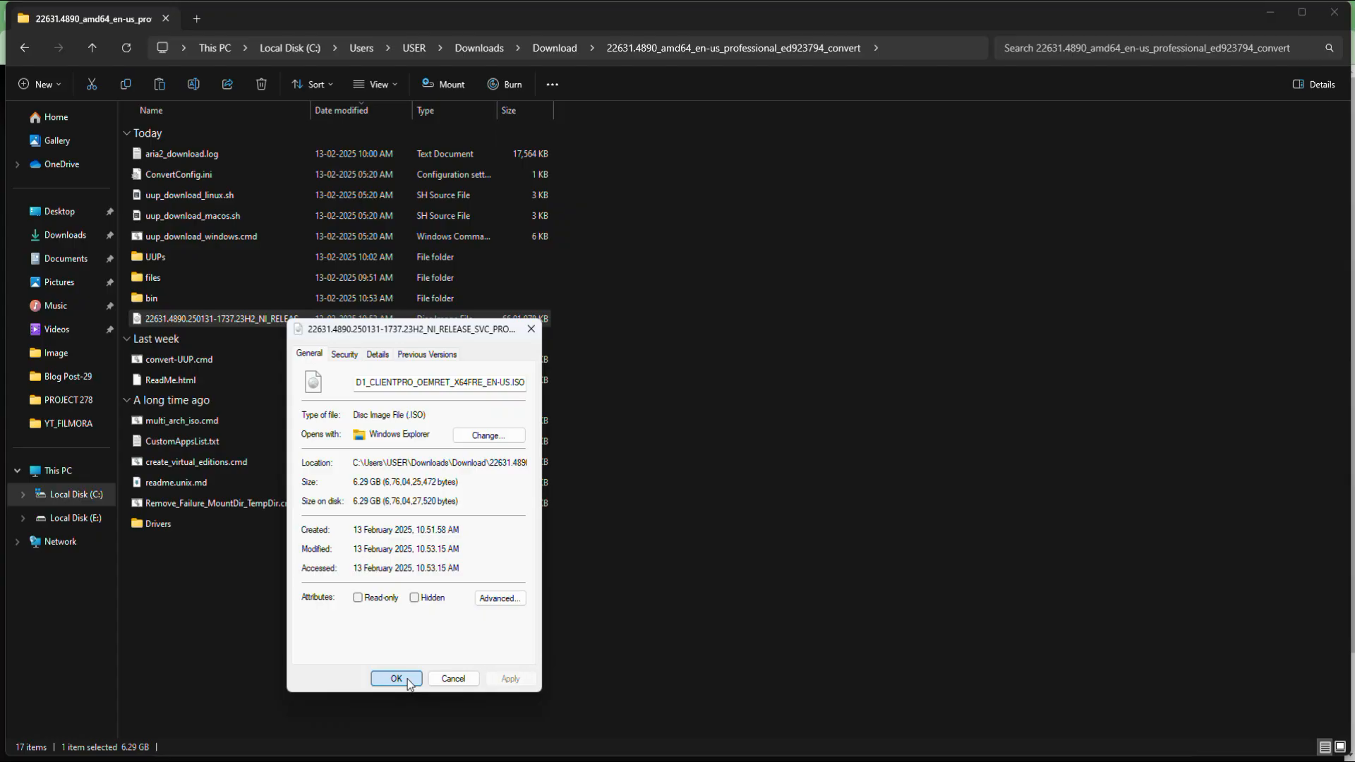
click(396, 678)
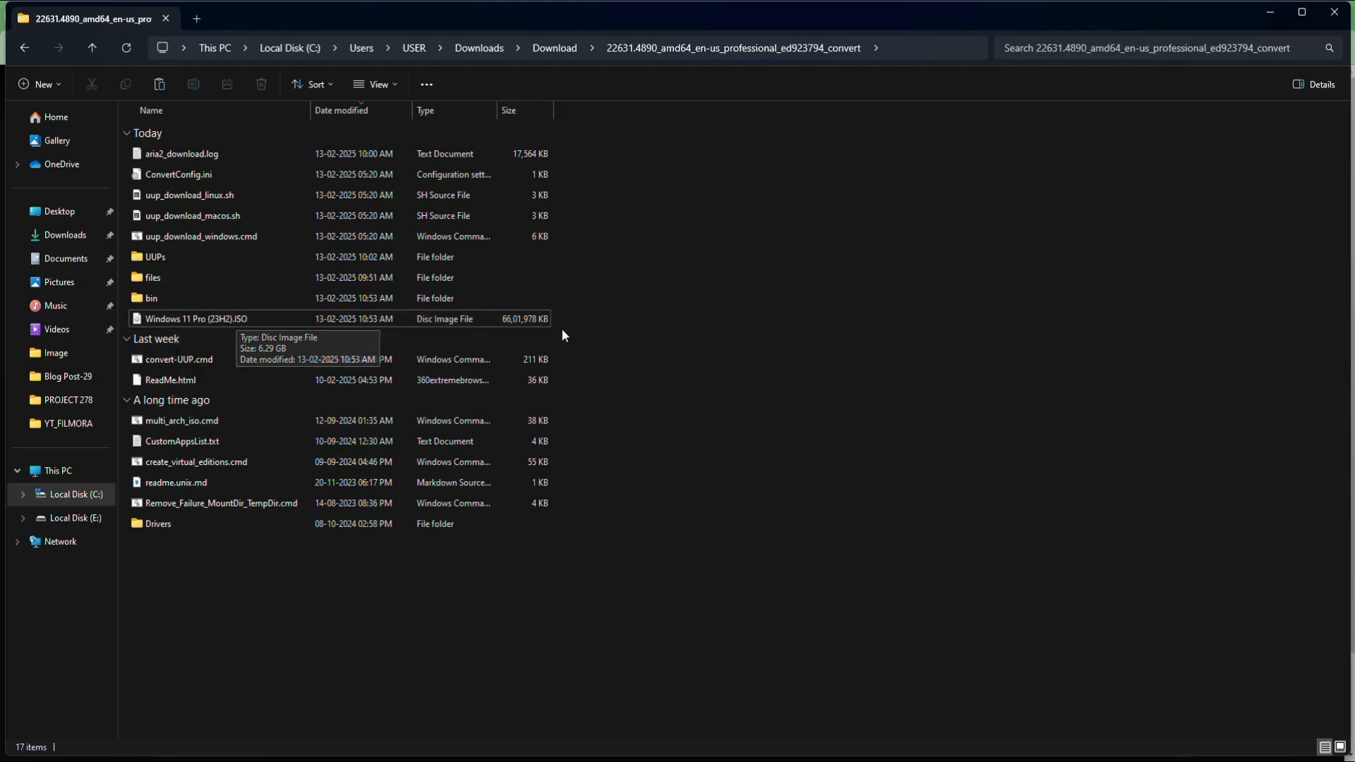
mouse_move(630, 266)
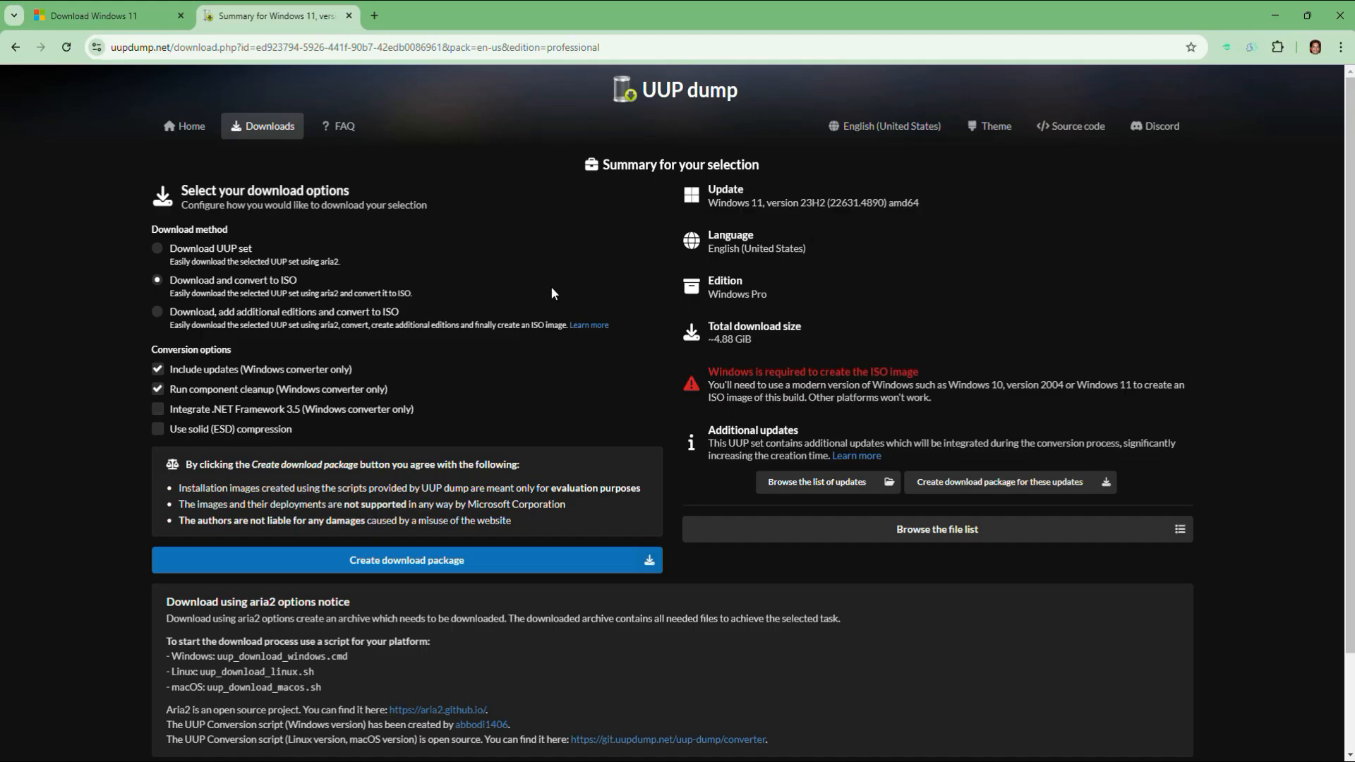
mouse_move(208, 173)
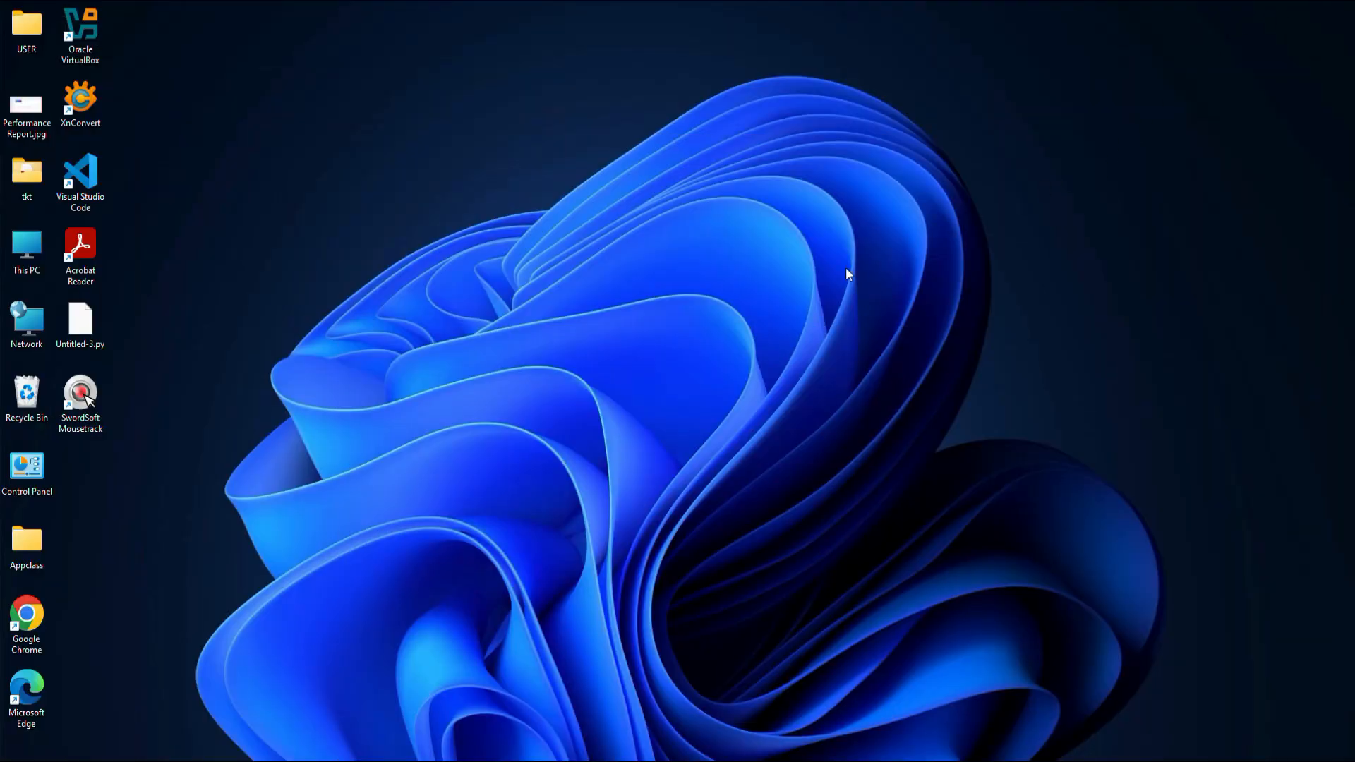
mouse_move(641, 183)
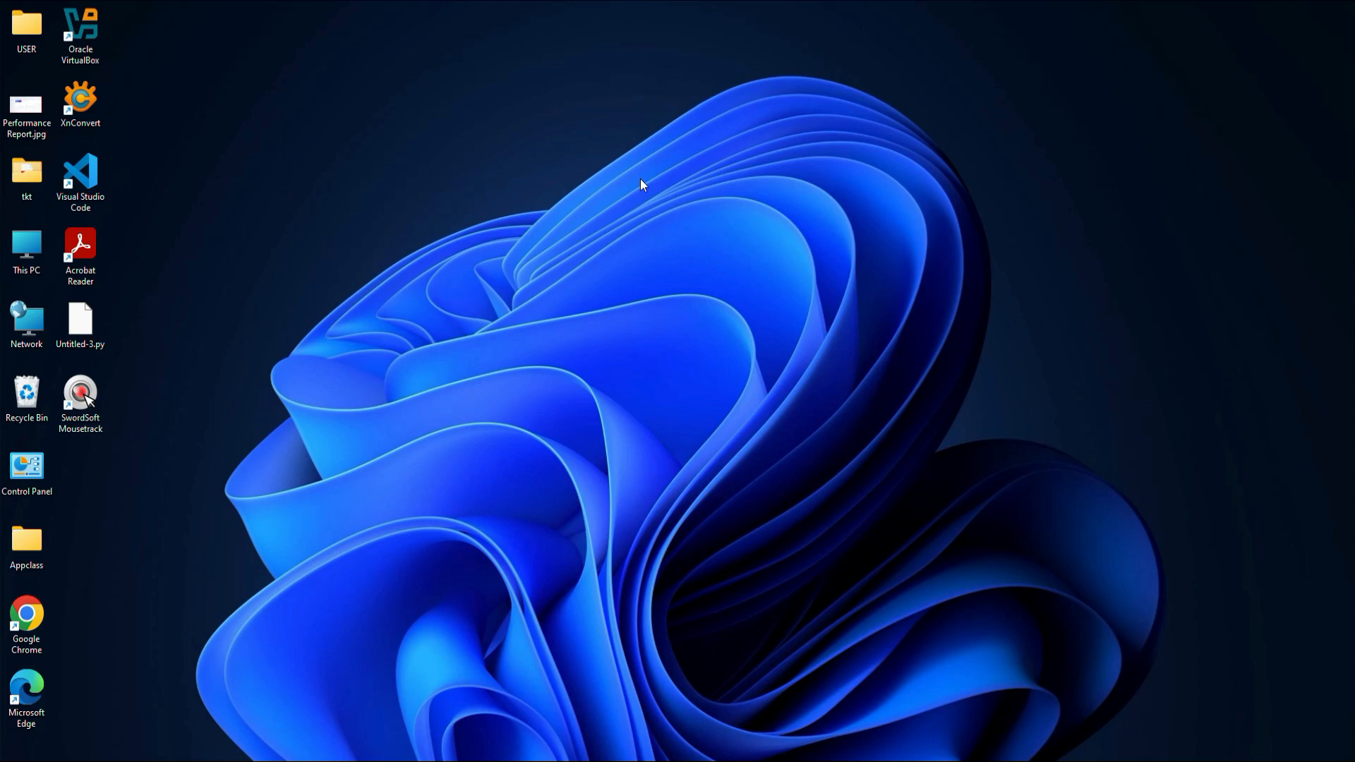